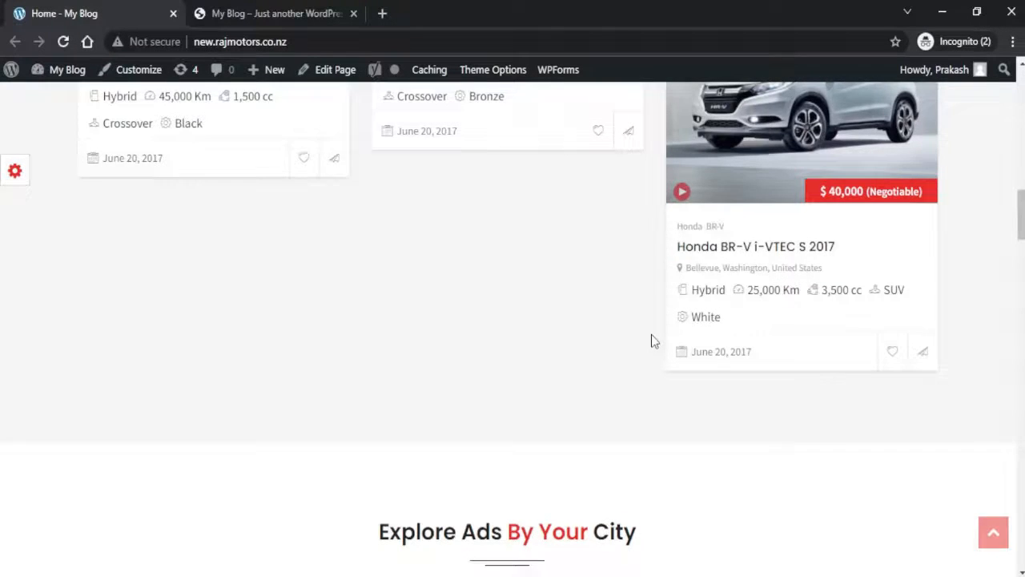
- Scroll through the tutorial site, then return to the 'Home - My Blog' CarSpot homepage
scroll(down, 3)
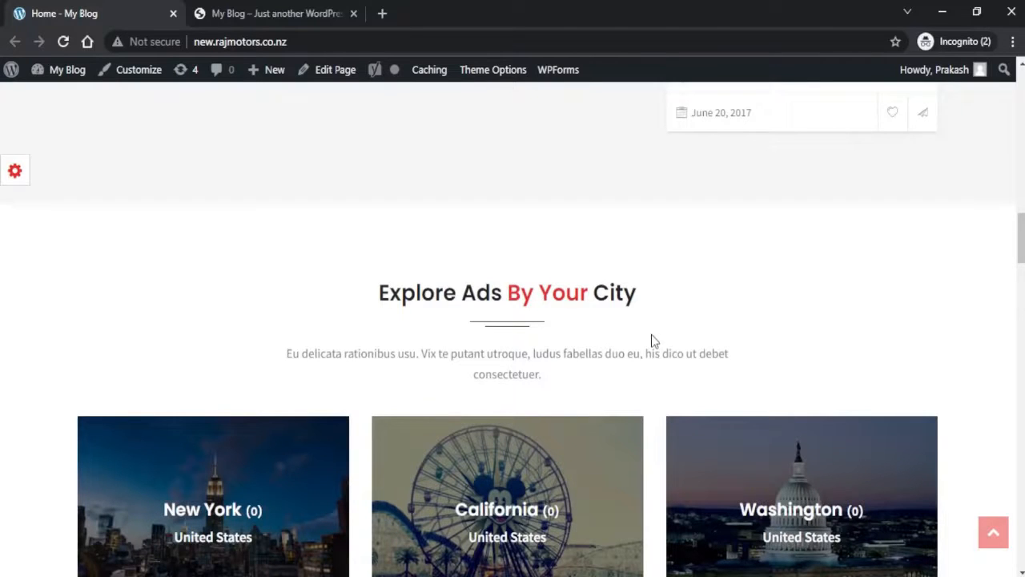
scroll(down, 3)
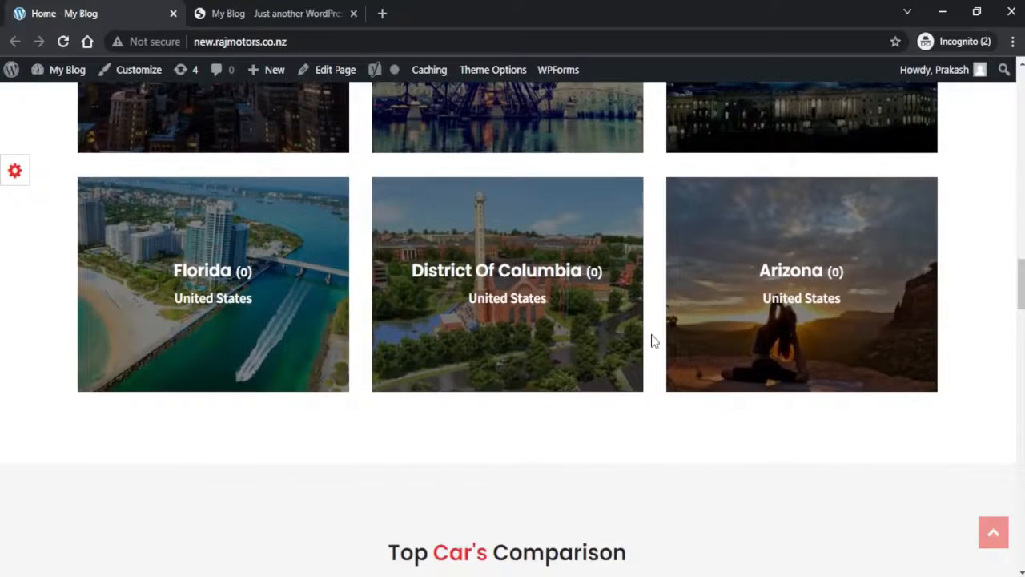
scroll(down, 3)
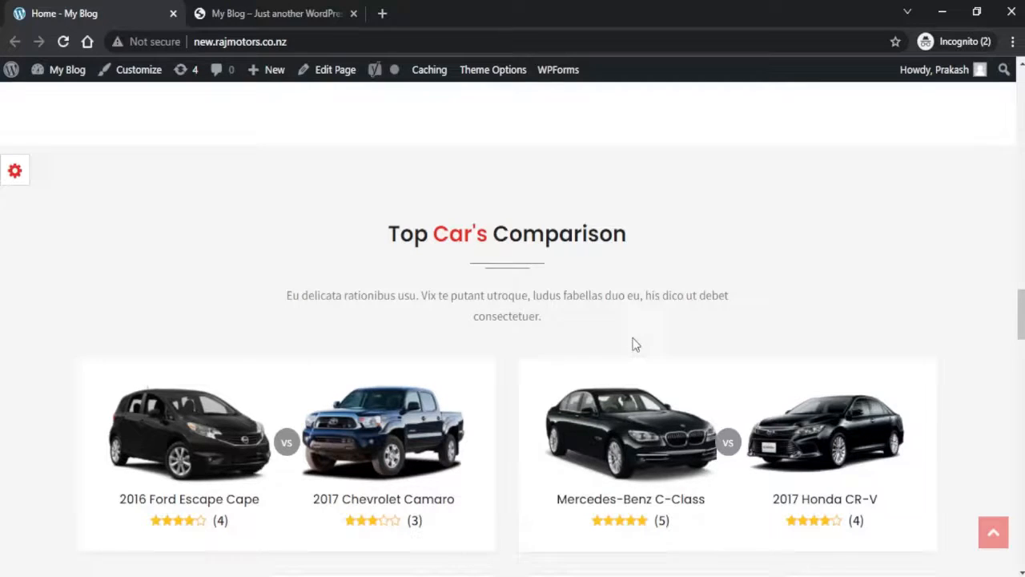
scroll(down, 3)
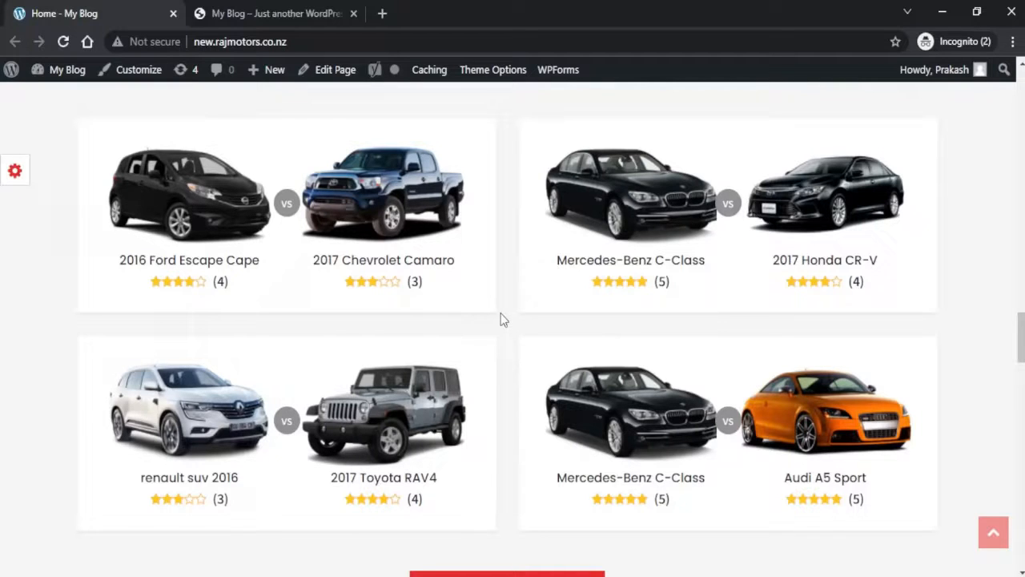
click(276, 13)
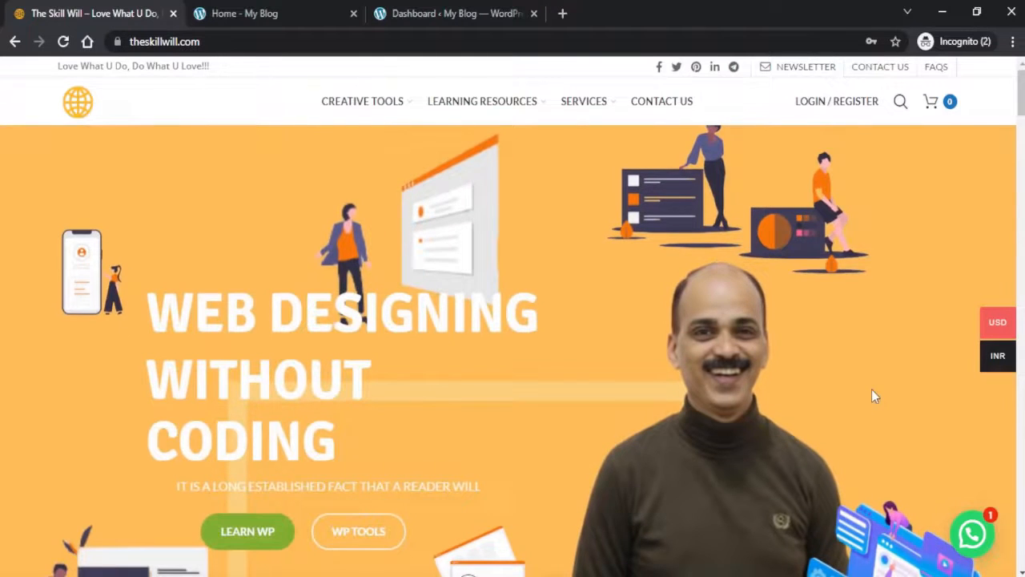
click(243, 12)
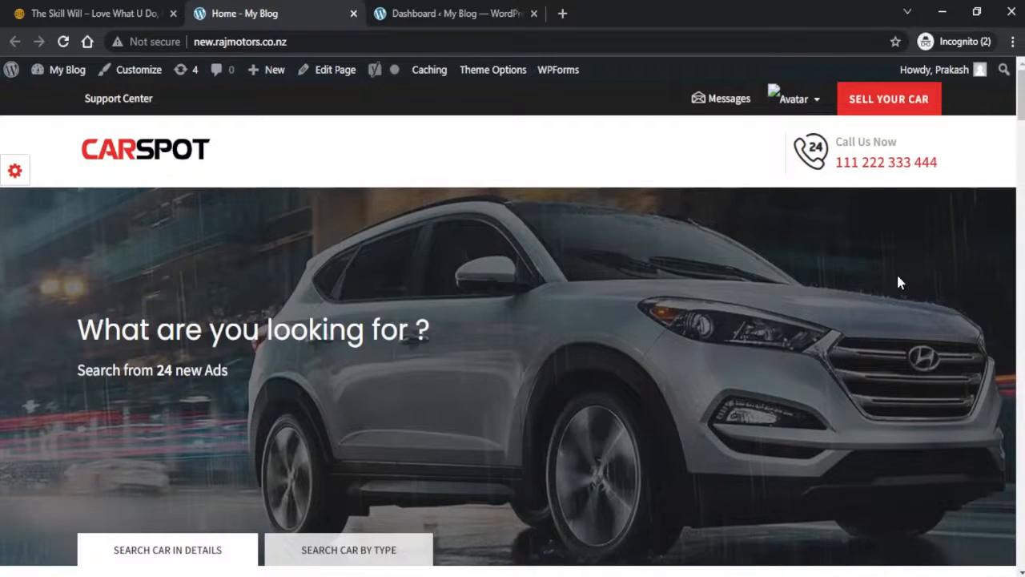
scroll(down, 3)
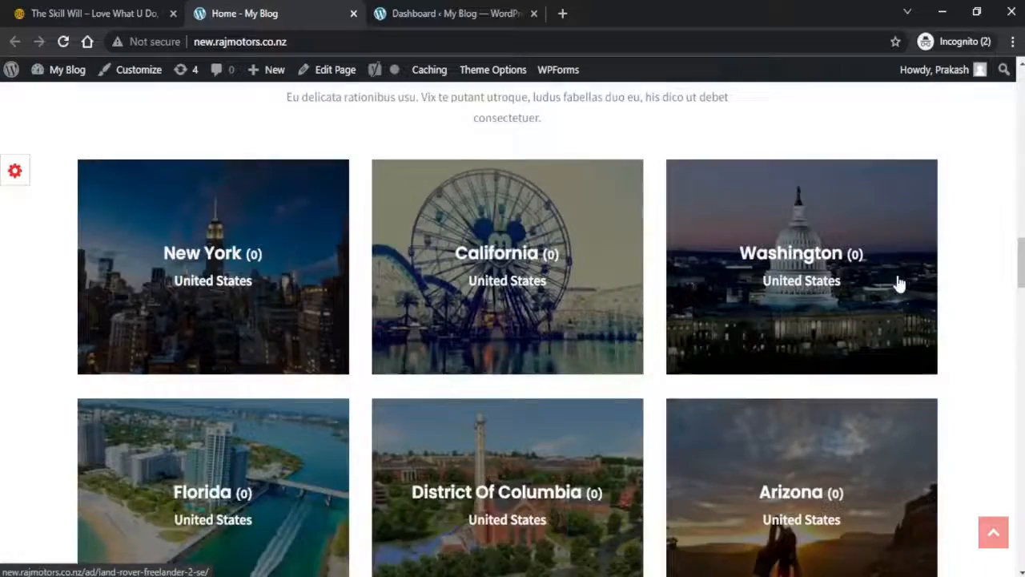
scroll(down, 3)
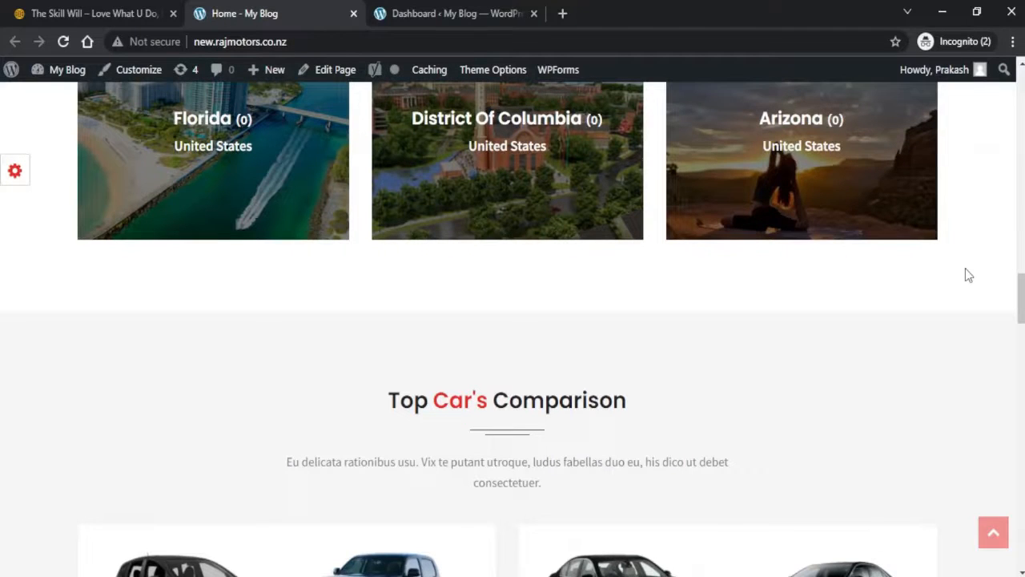
scroll(down, 3)
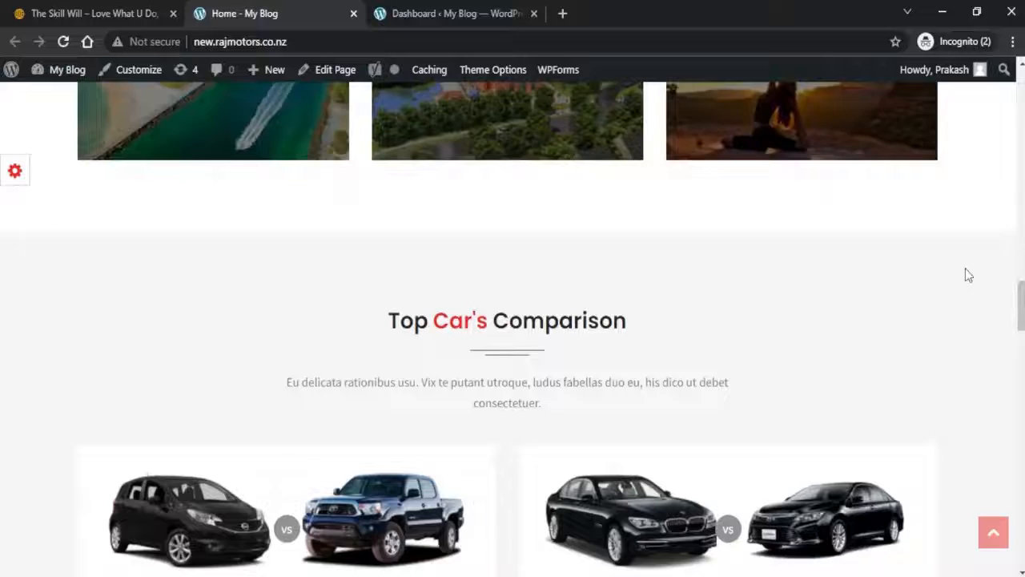
scroll(down, 3)
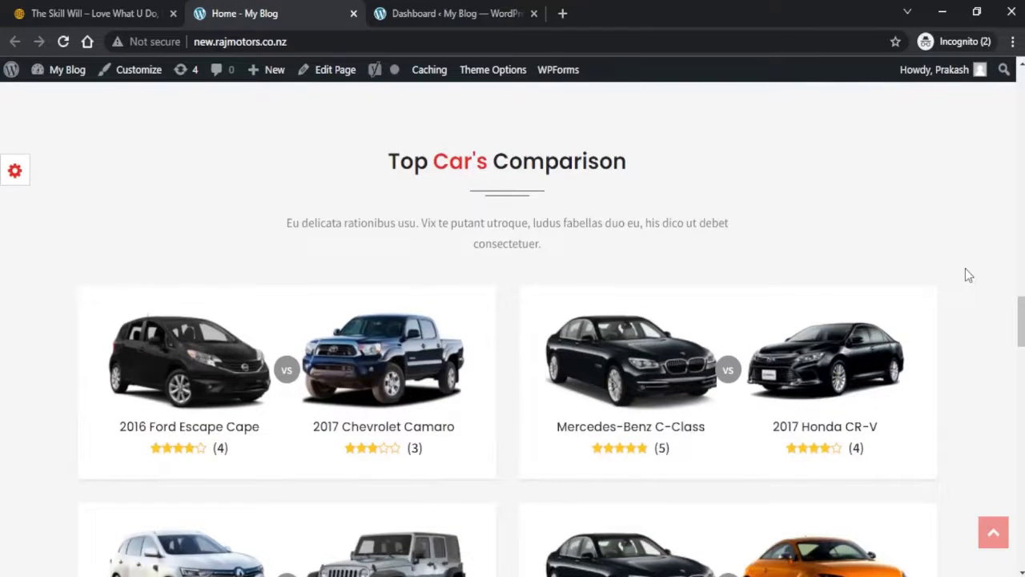
scroll(down, 3)
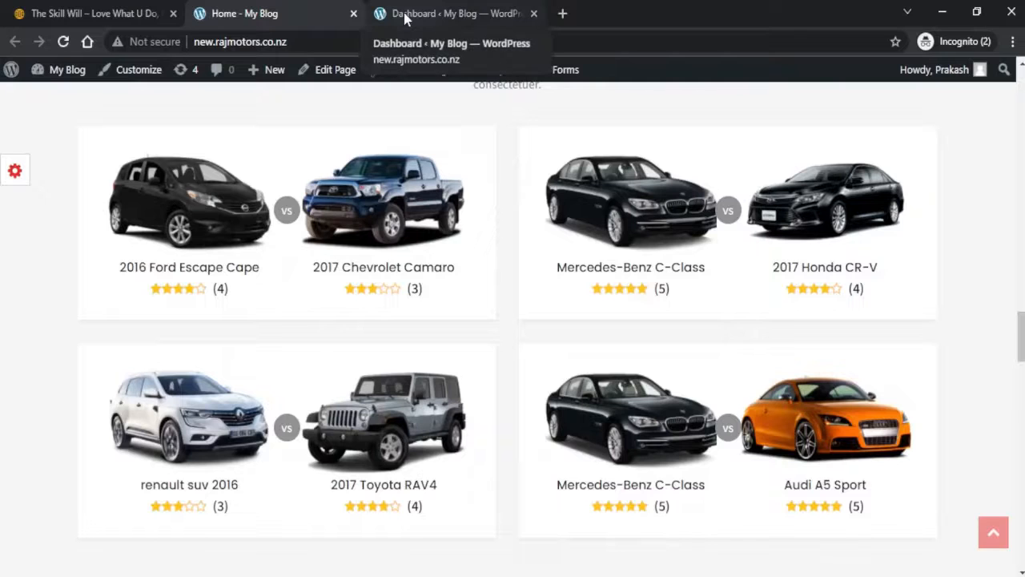
- Go to the admin dashboard and reach the Add Plugins page via Plugins > Add New
click(455, 13)
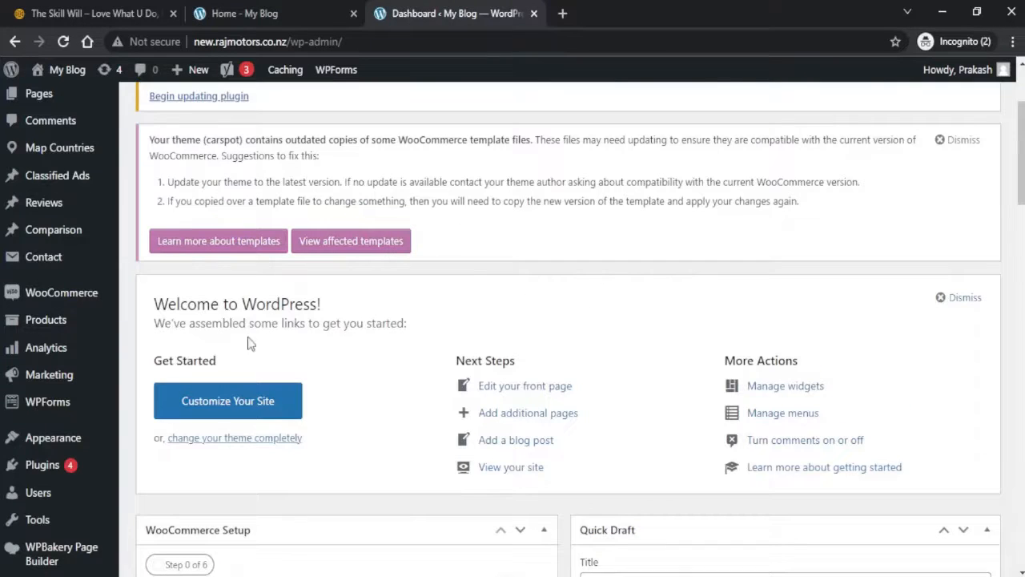
mouse_move(42, 465)
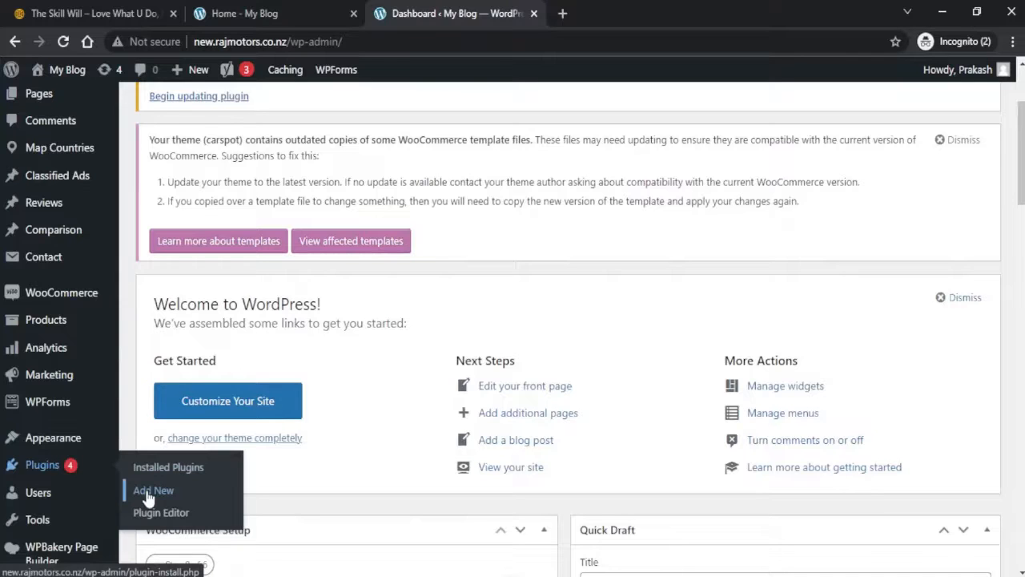
click(154, 490)
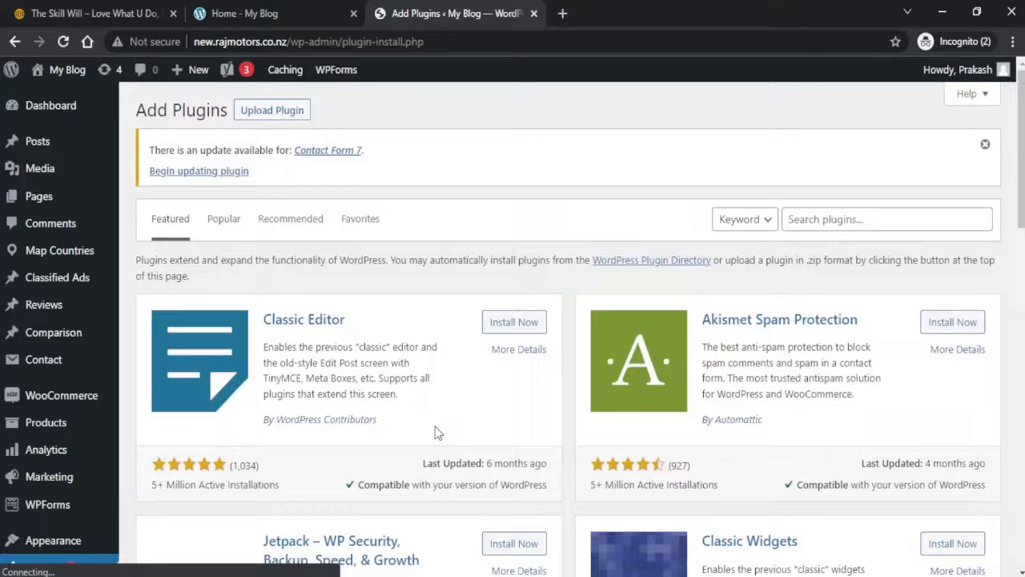
- Search the plugin directory for 'WP Reset'
click(888, 218)
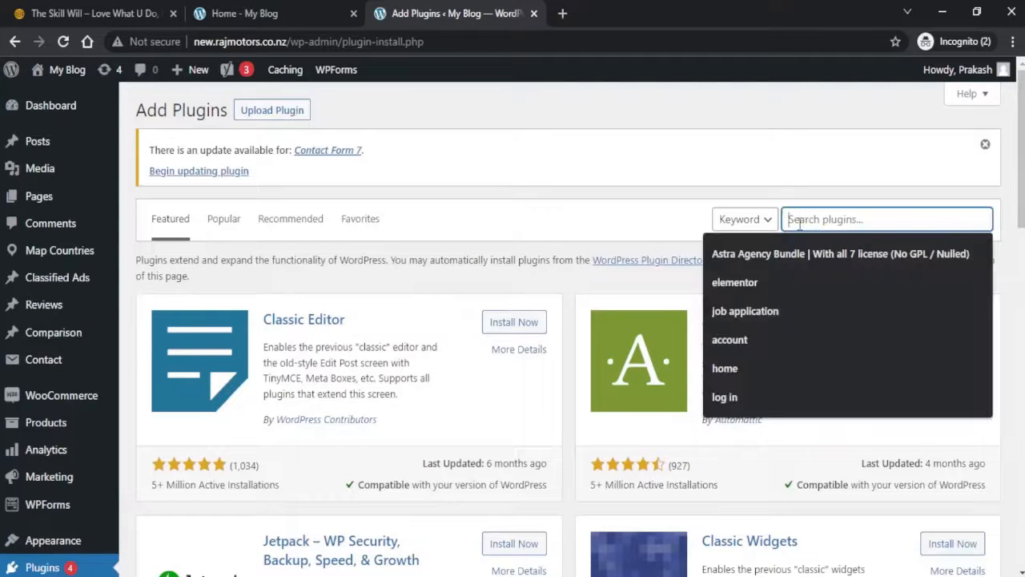
text(wc)
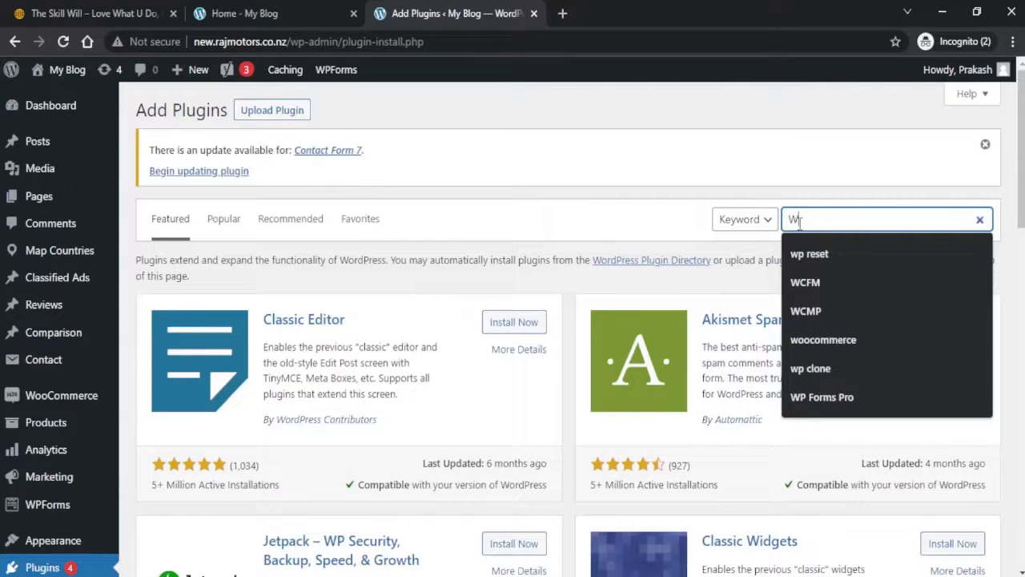
text(WP Reset)
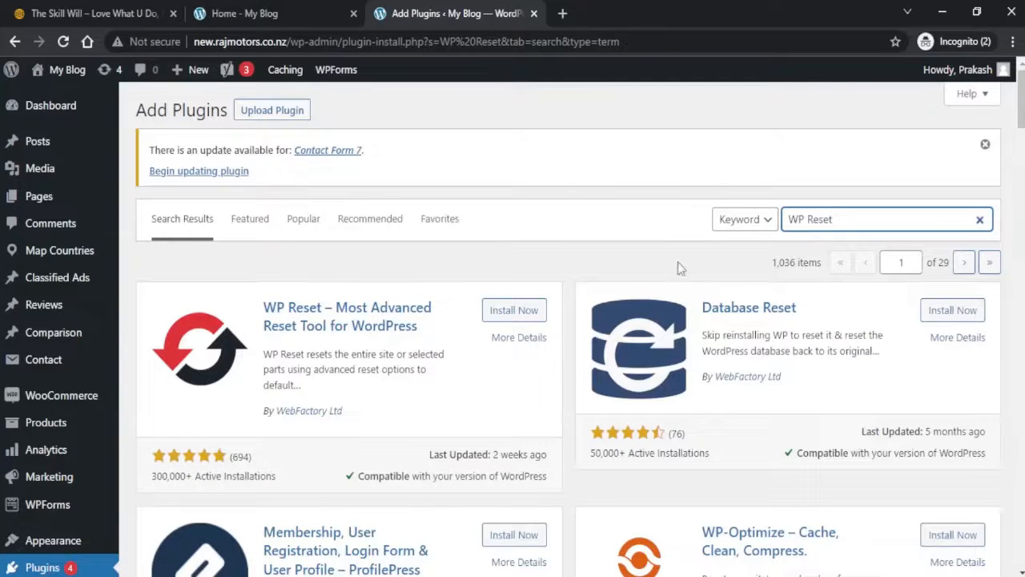
mouse_move(426, 347)
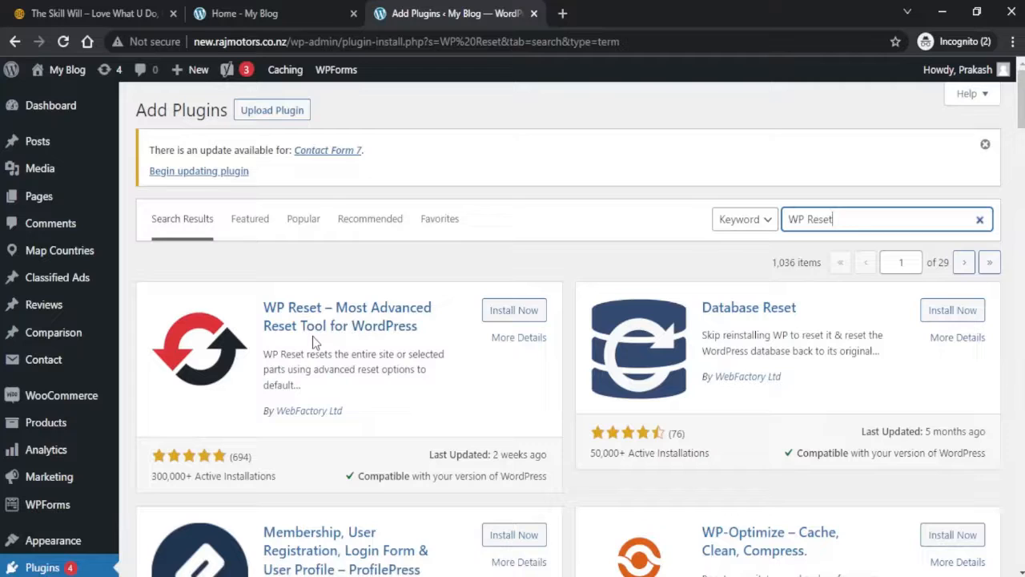
mouse_move(295, 439)
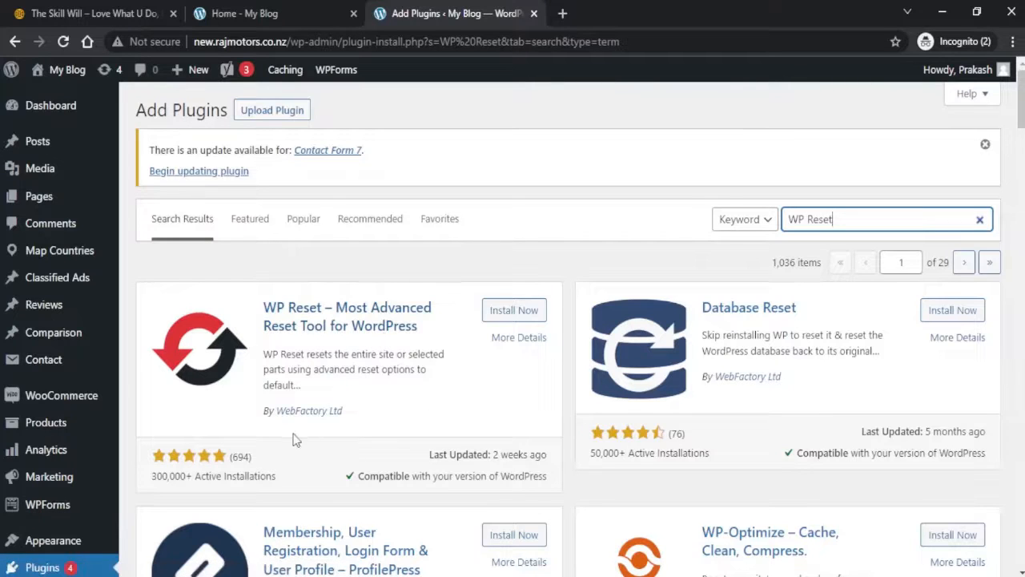
mouse_move(313, 429)
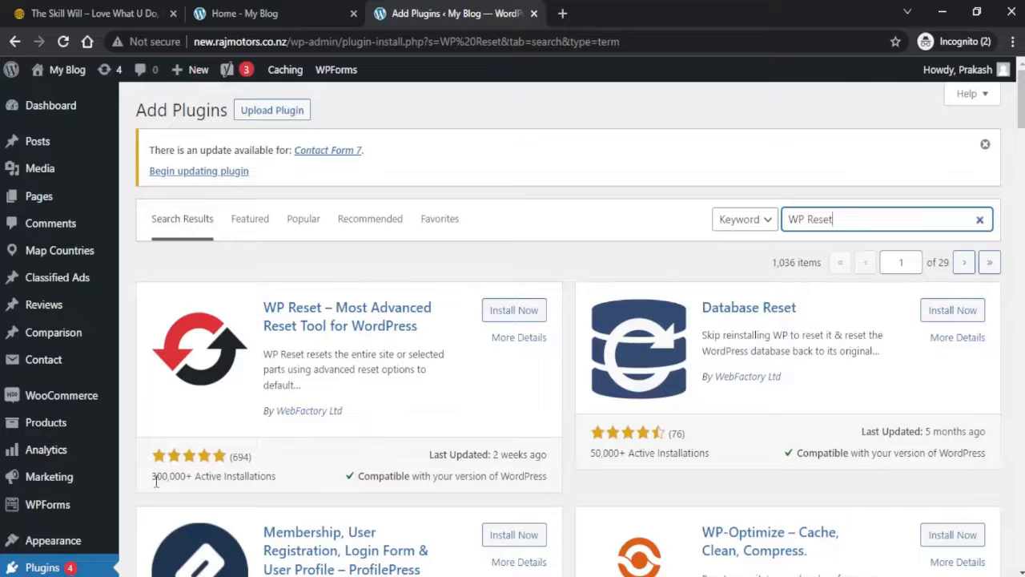
mouse_move(512, 311)
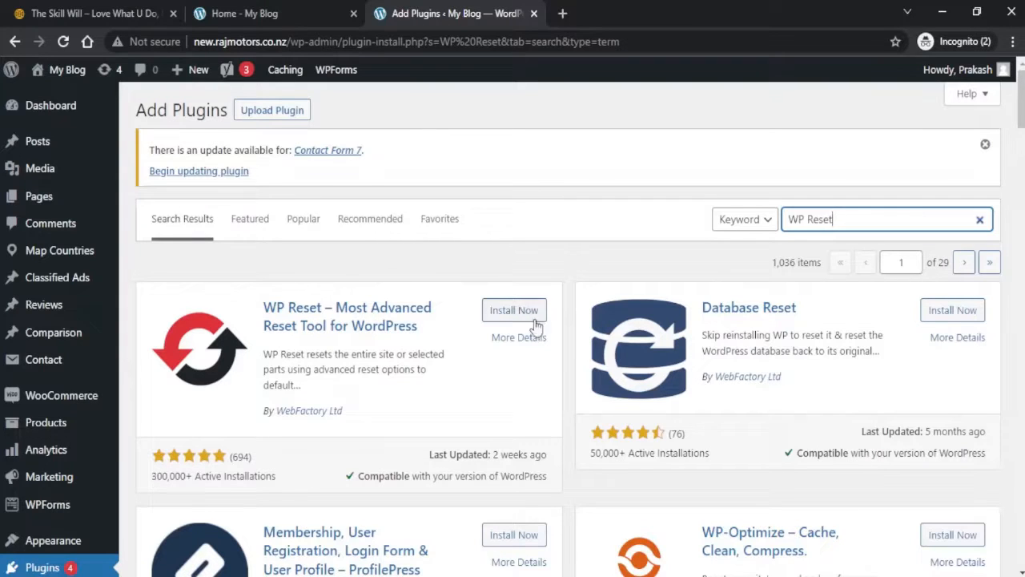
- Install and activate the WP Reset plugin from the search results
click(512, 310)
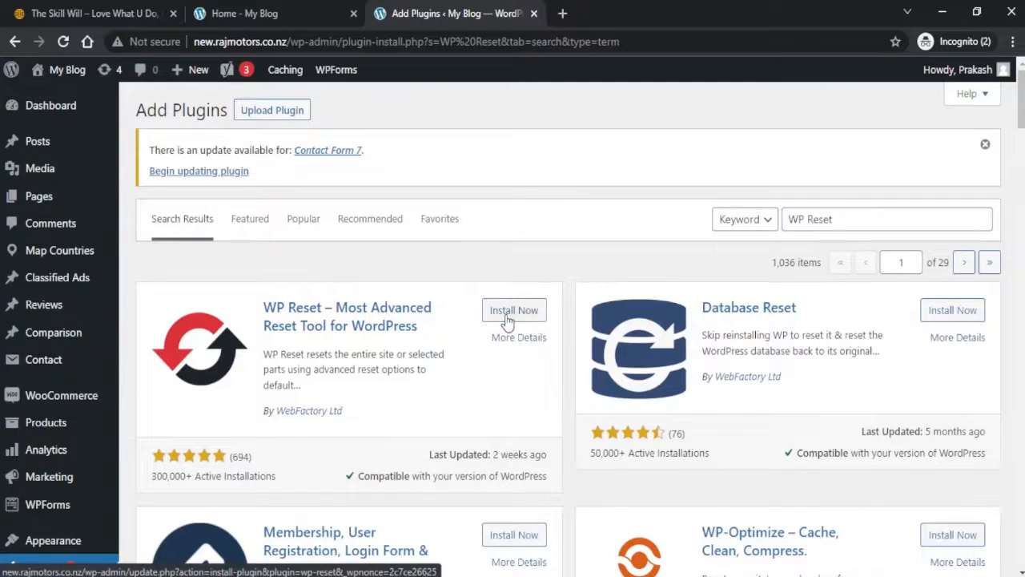
click(512, 311)
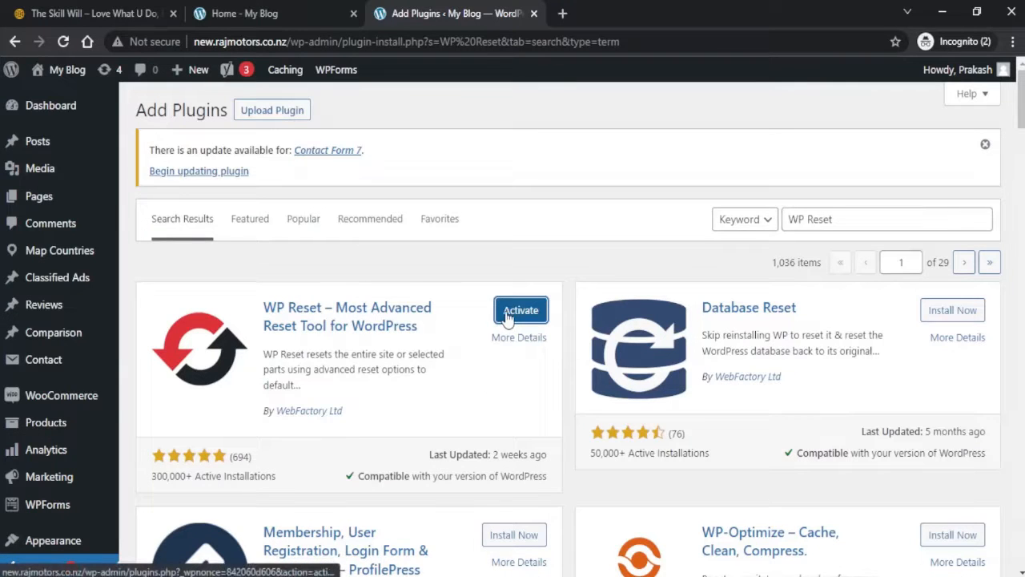
click(520, 310)
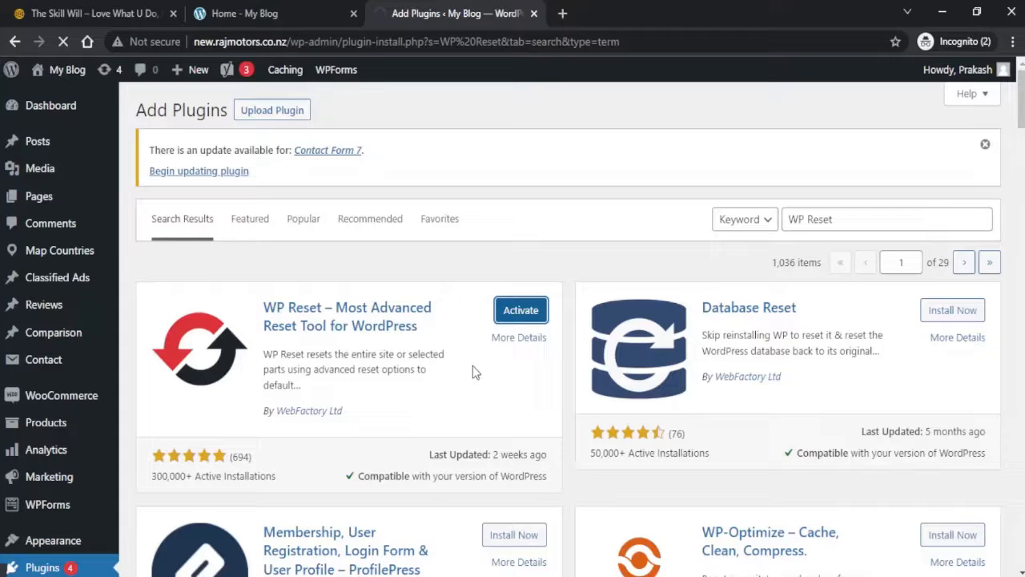
click(521, 311)
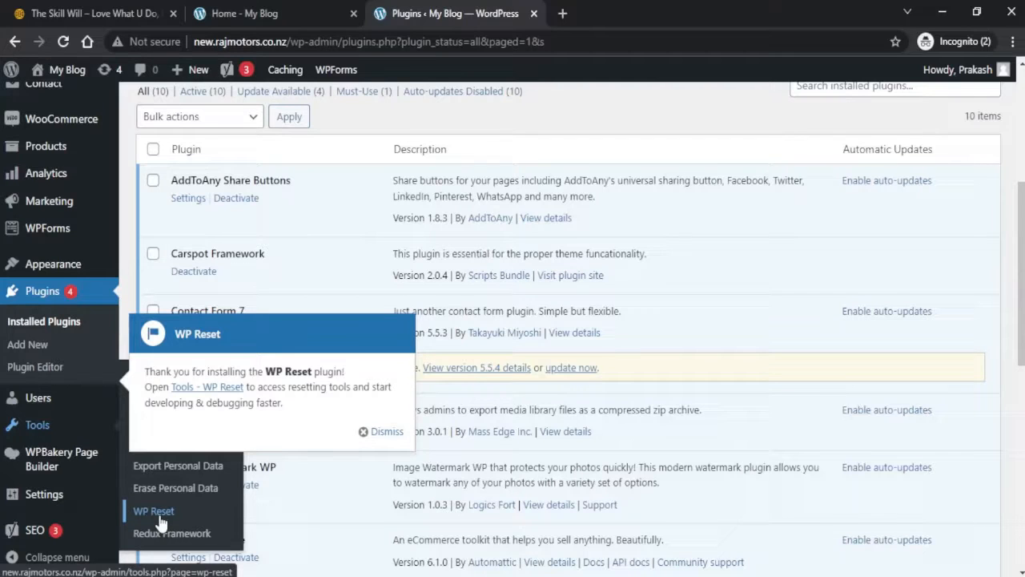
- Go to Tools > WP Reset to see the reset tools comparison page
click(153, 511)
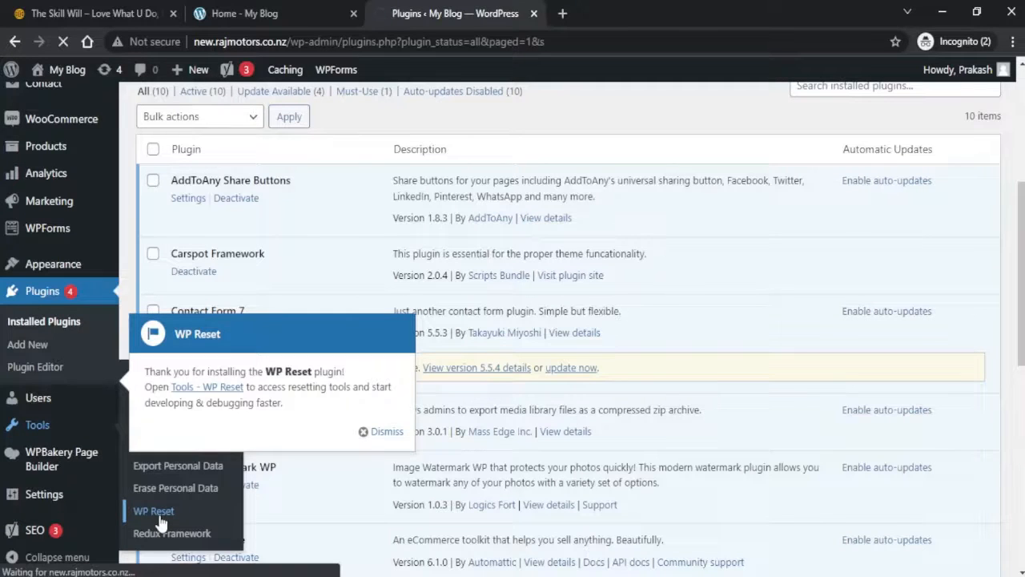
click(154, 511)
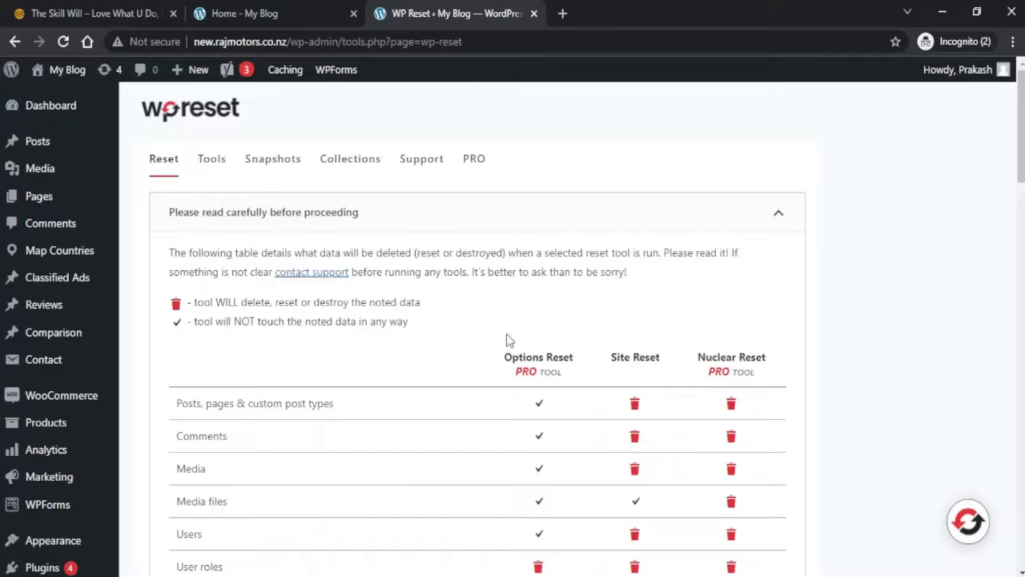
mouse_move(495, 332)
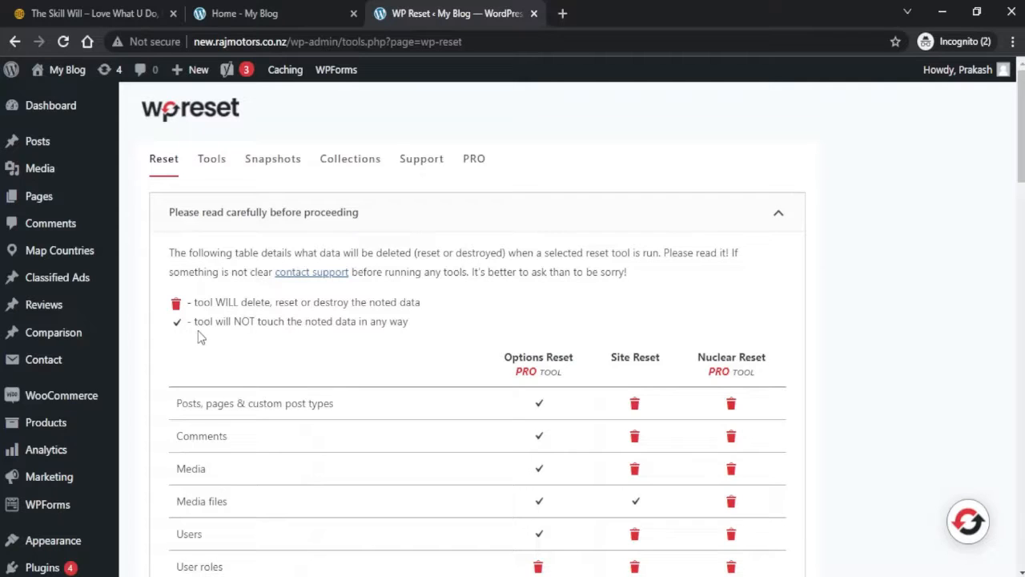
mouse_move(269, 327)
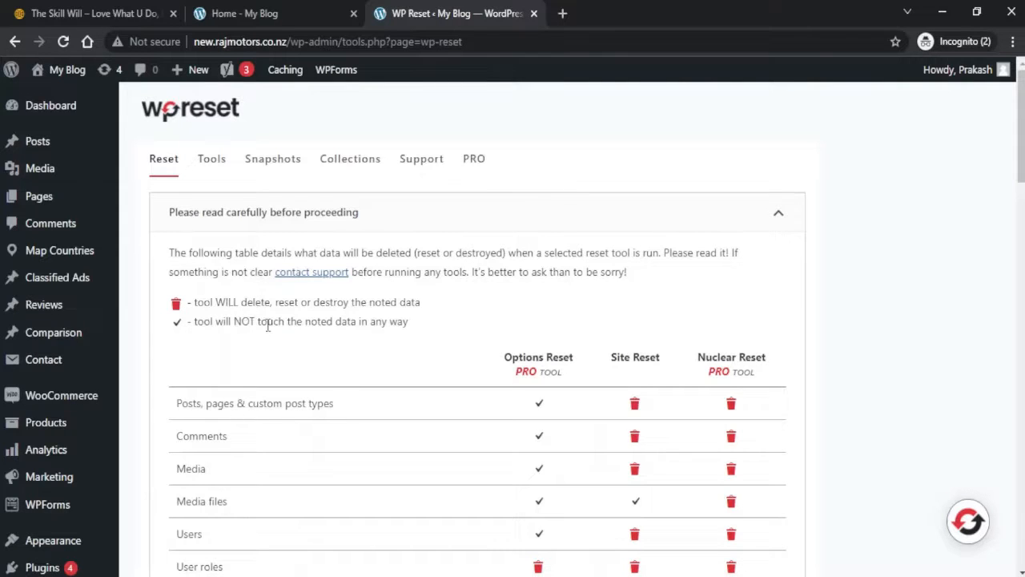
mouse_move(425, 356)
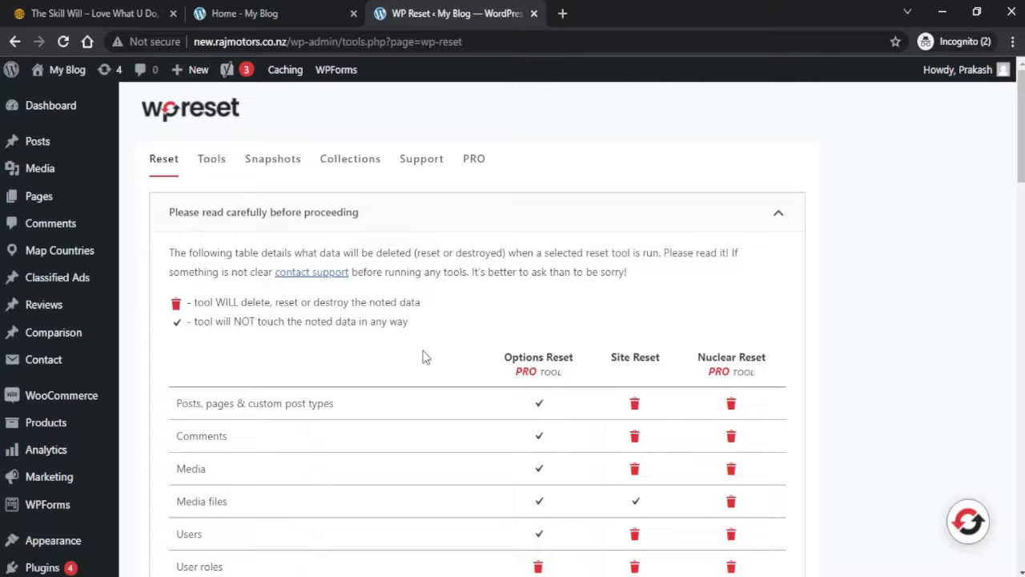
mouse_move(627, 345)
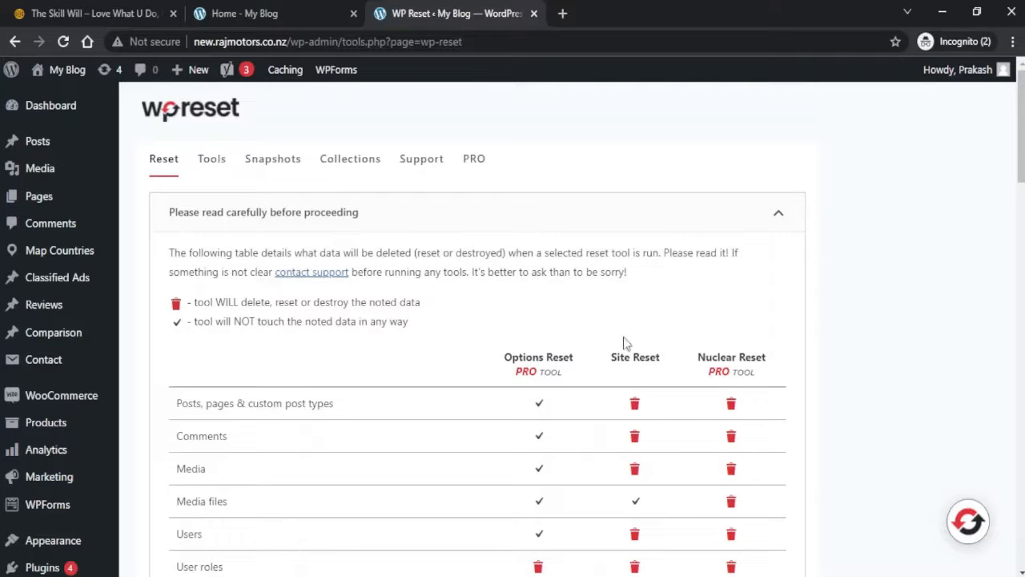
mouse_move(612, 356)
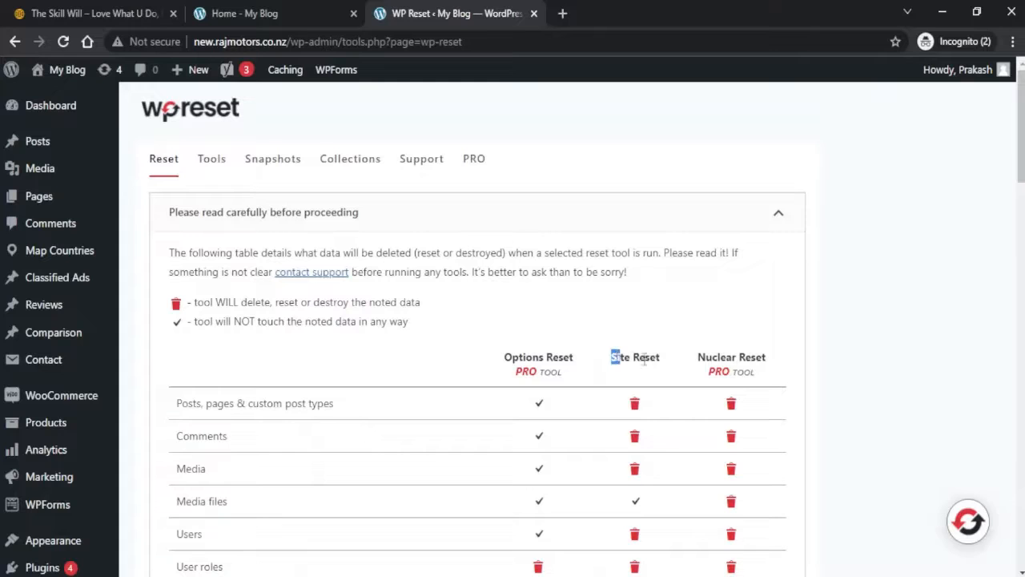
double_click(635, 355)
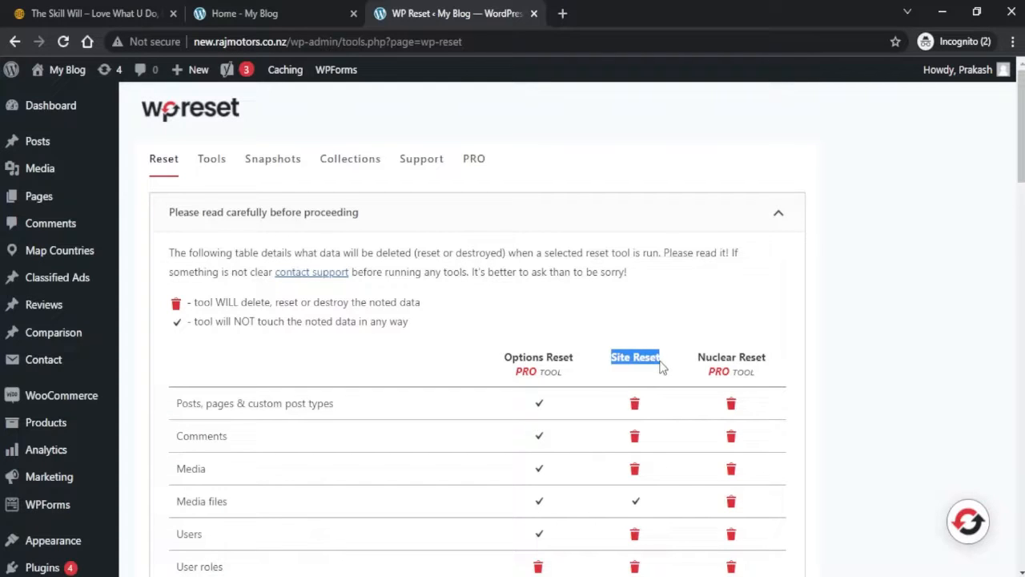
scroll(down, 3)
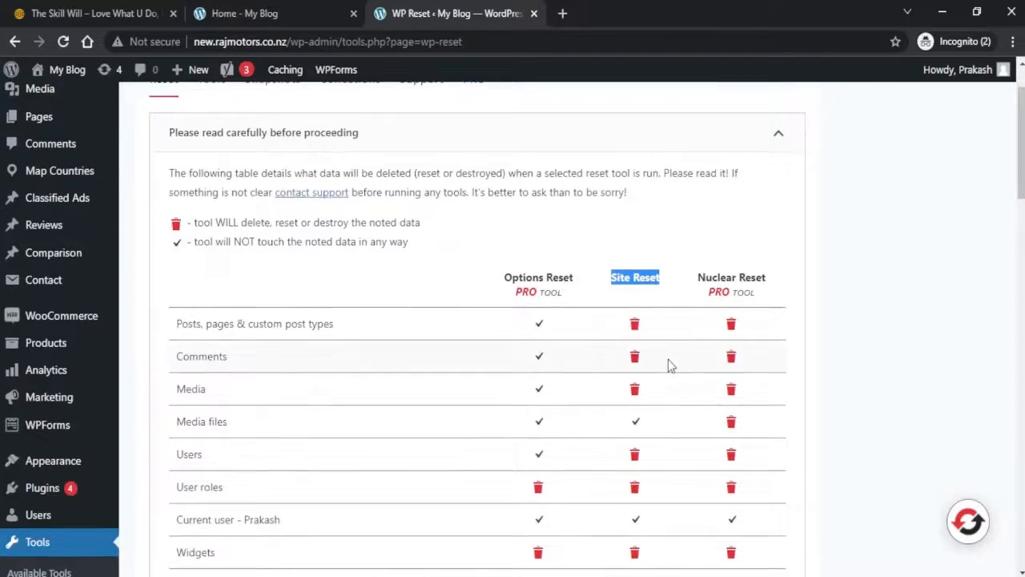
mouse_move(671, 383)
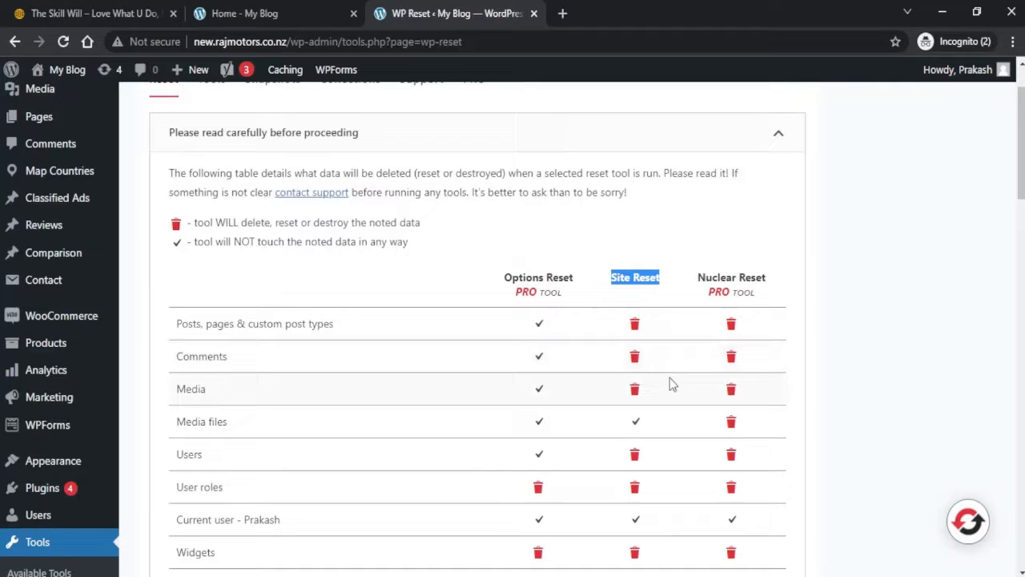
mouse_move(669, 425)
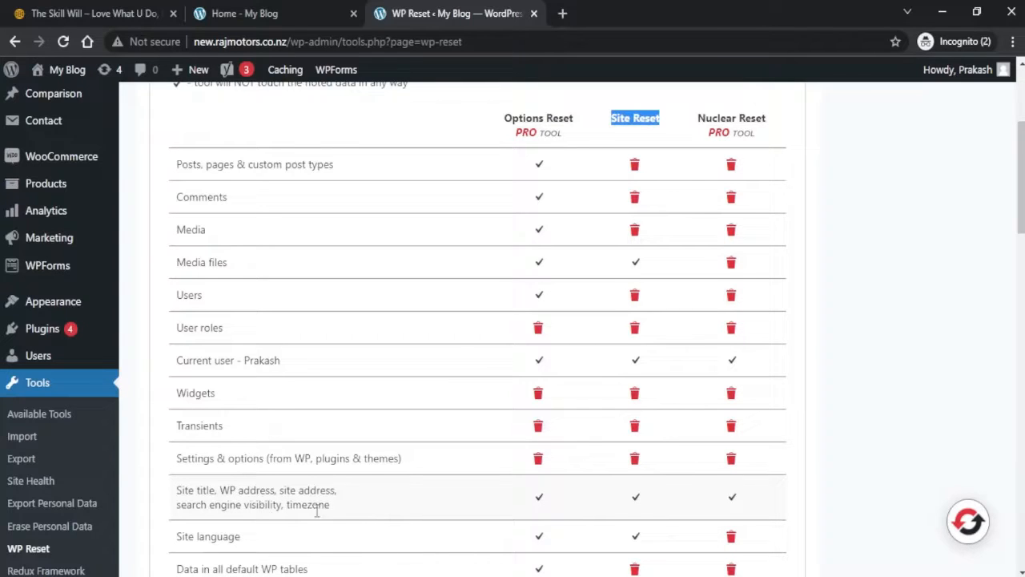
scroll(down, 3)
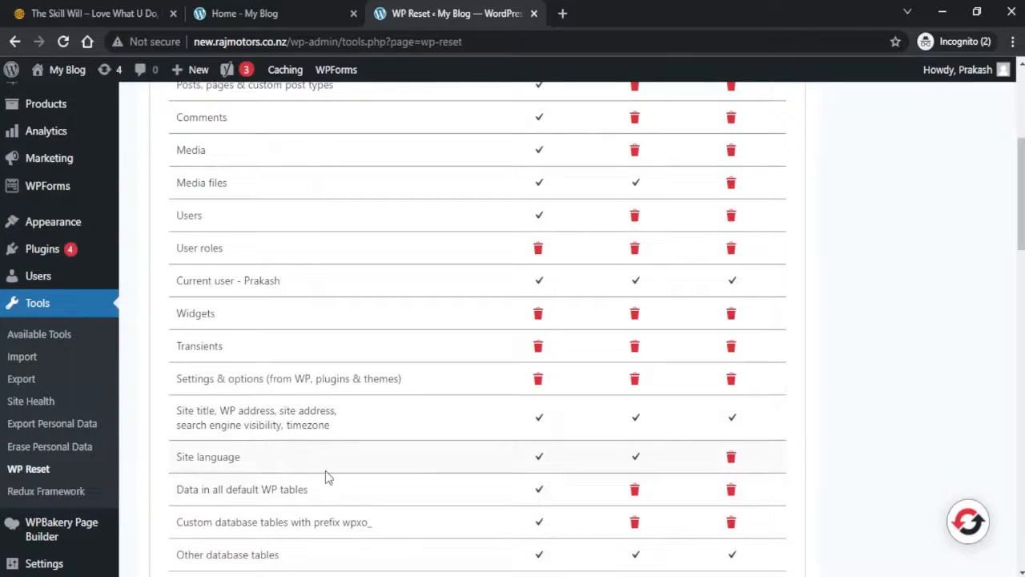
scroll(down, 3)
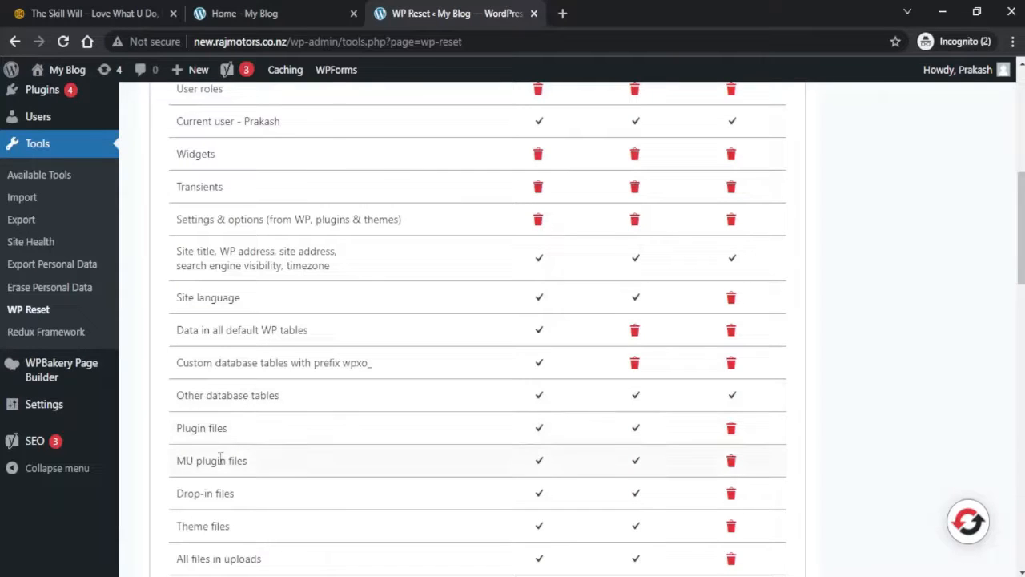
scroll(down, 3)
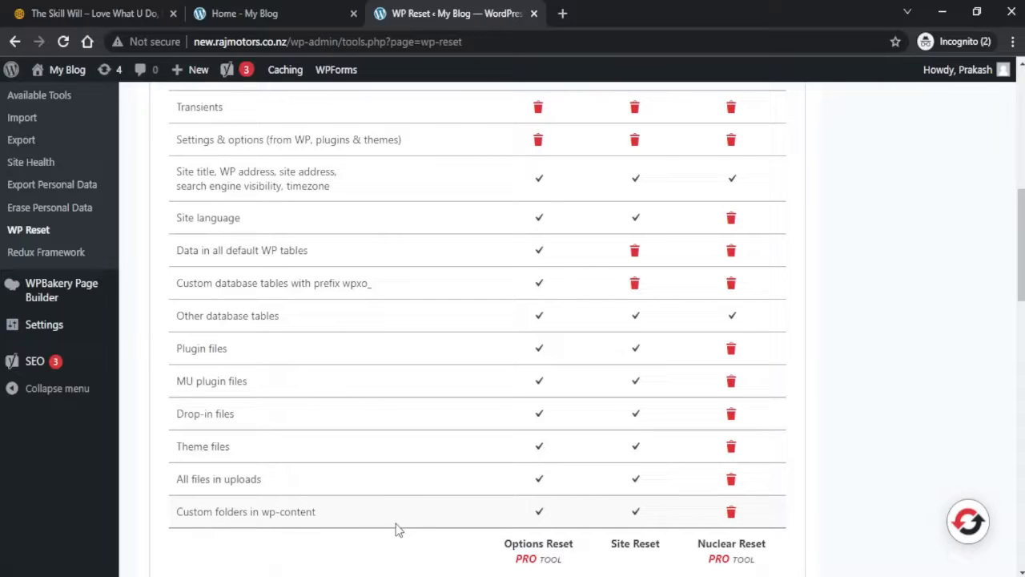
mouse_move(416, 516)
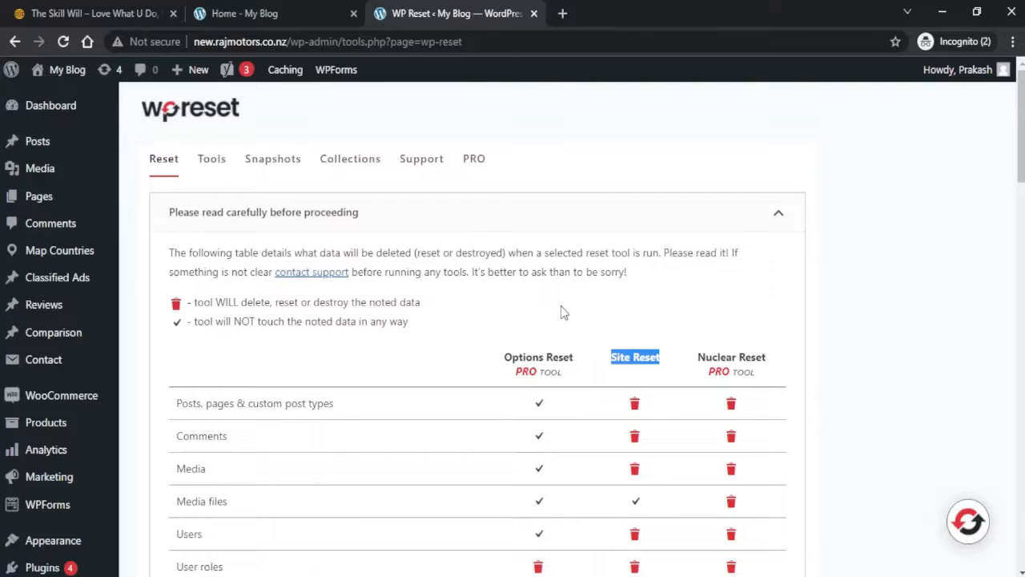
mouse_move(500, 311)
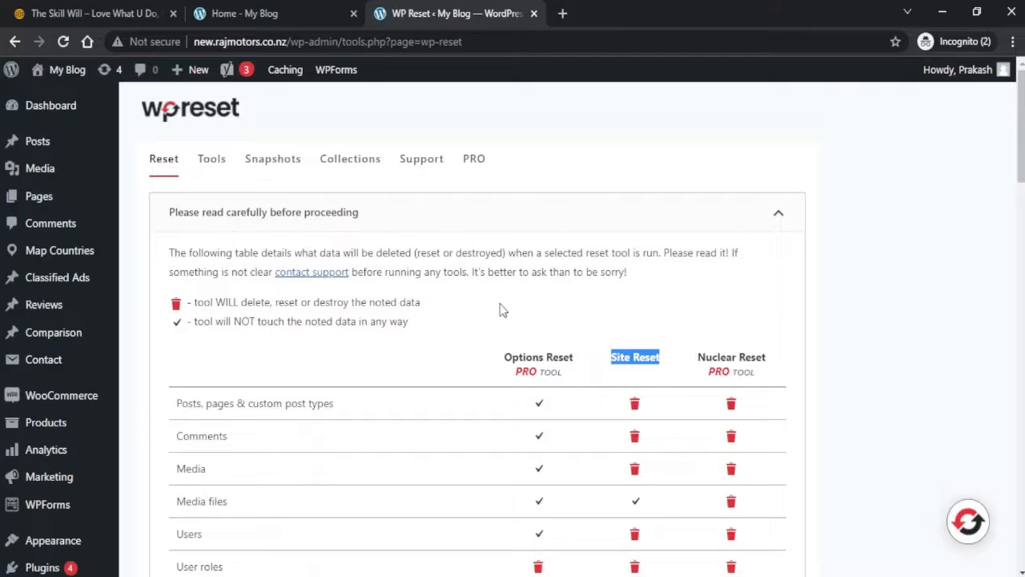
mouse_move(298, 186)
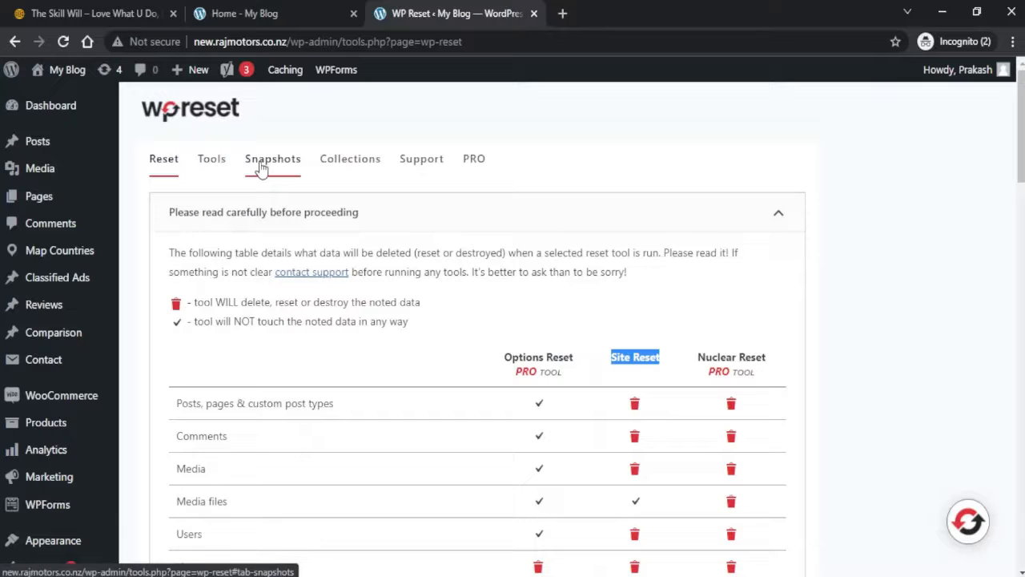
- Show WP Reset's Snapshots section down to the empty User Created Snapshots panel
click(273, 159)
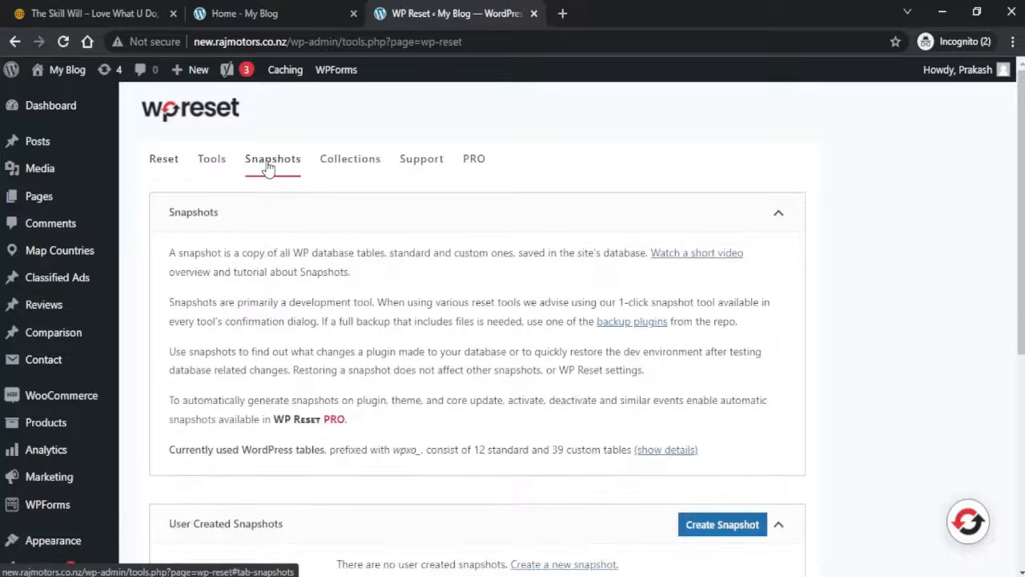
scroll(down, 3)
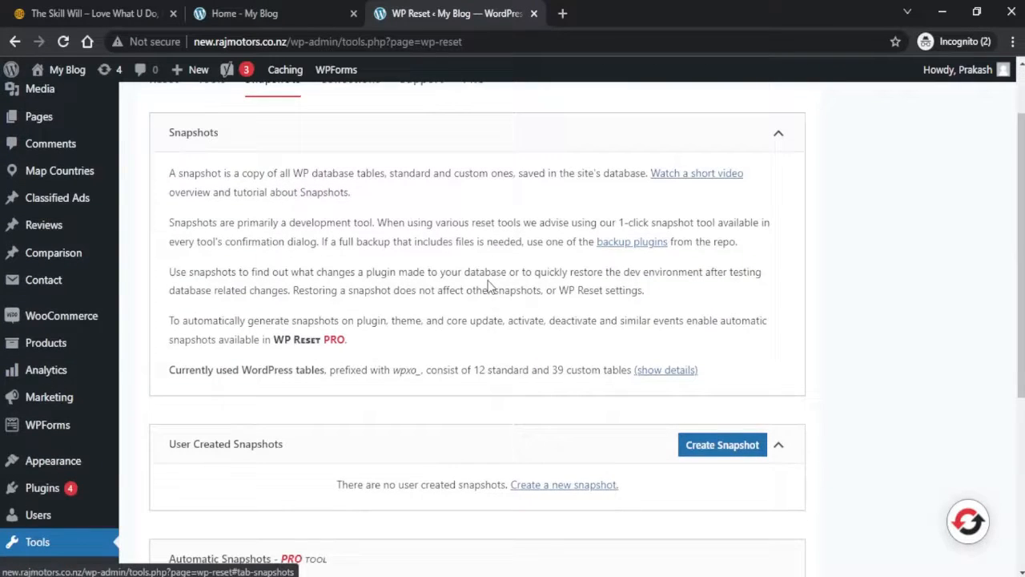
scroll(down, 3)
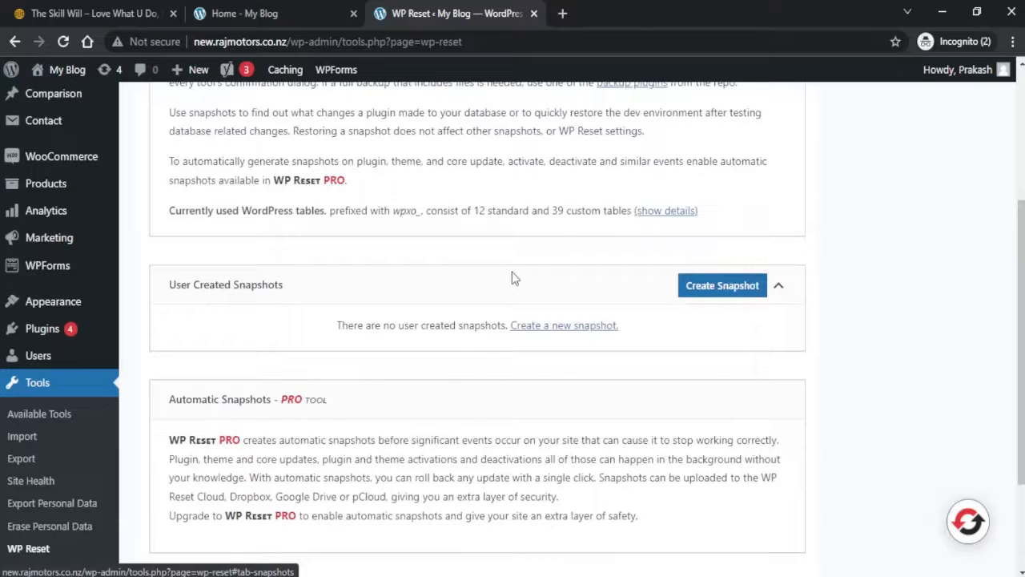
mouse_move(551, 391)
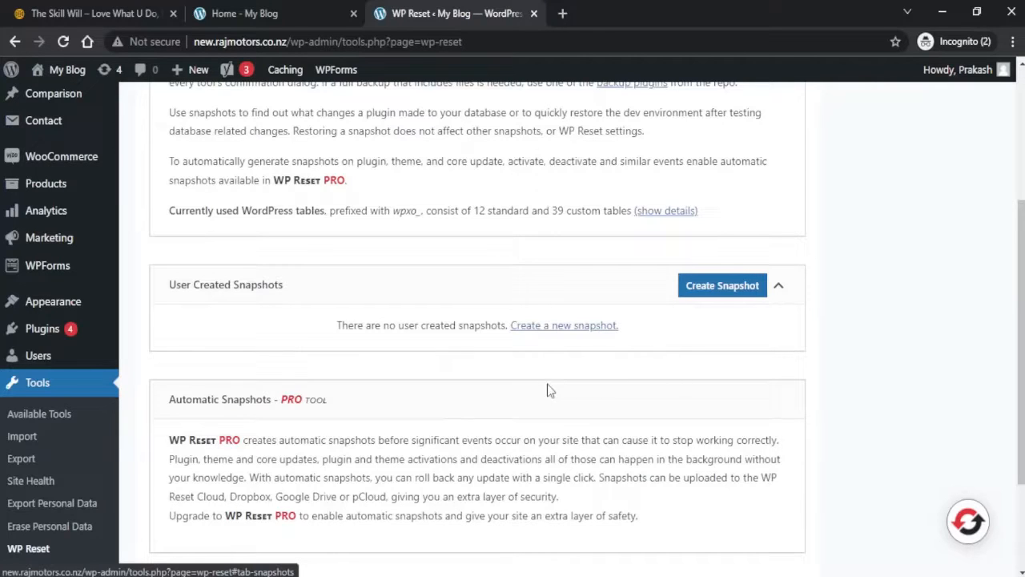
mouse_move(561, 381)
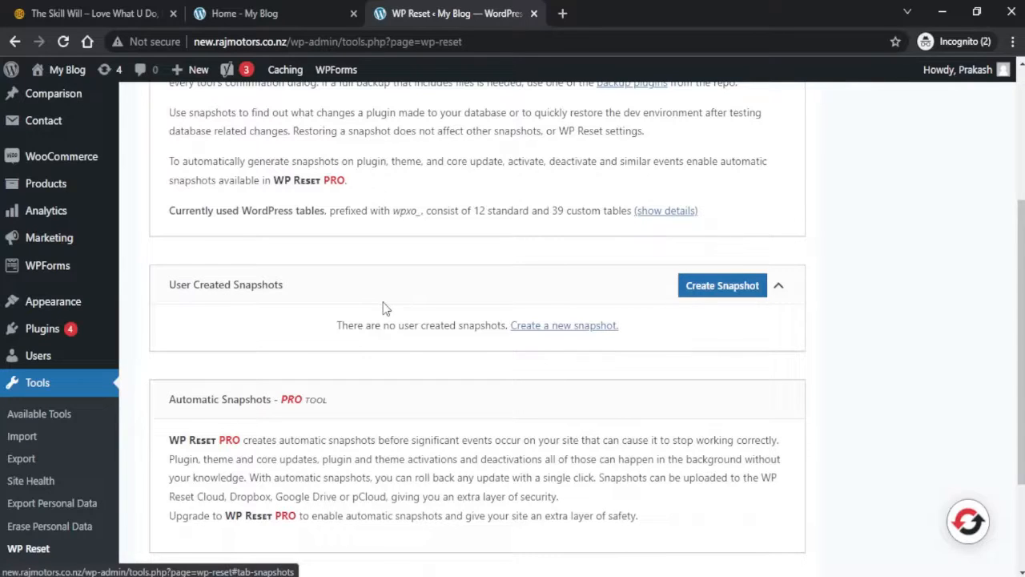
mouse_move(721, 285)
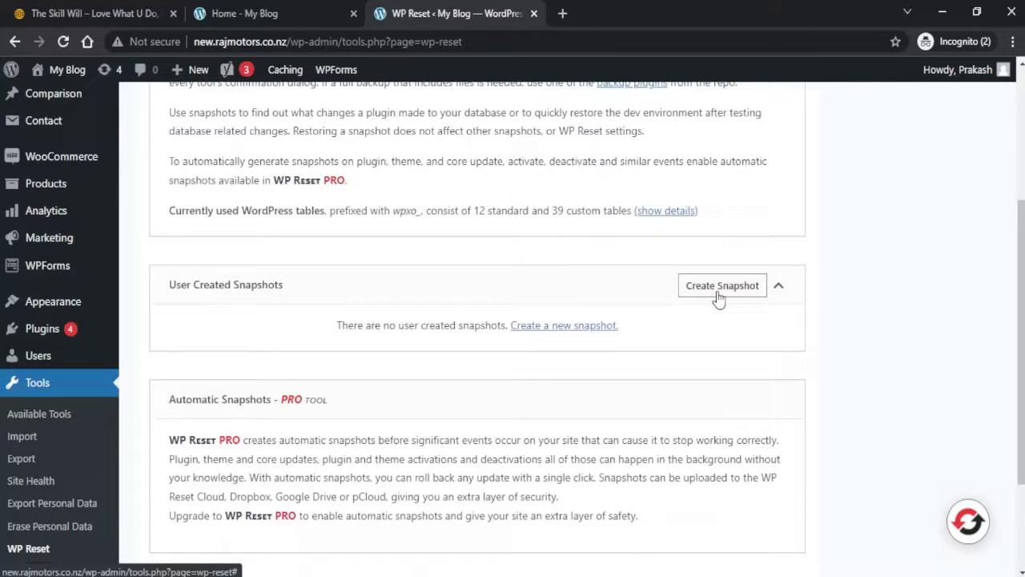
mouse_move(721, 298)
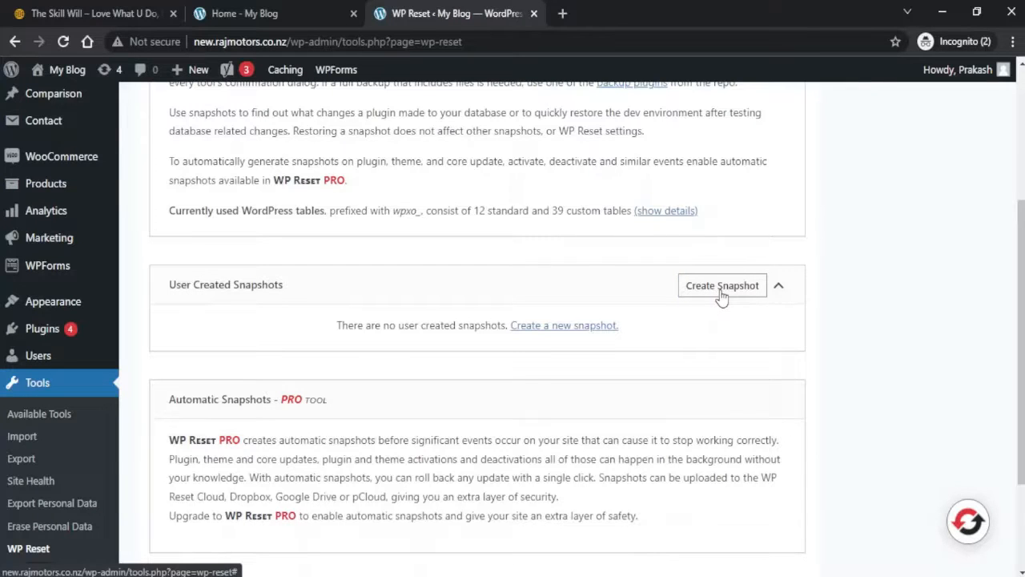
- Create a database snapshot named 'snapshot1' and see it listed under user-created snapshots
click(721, 285)
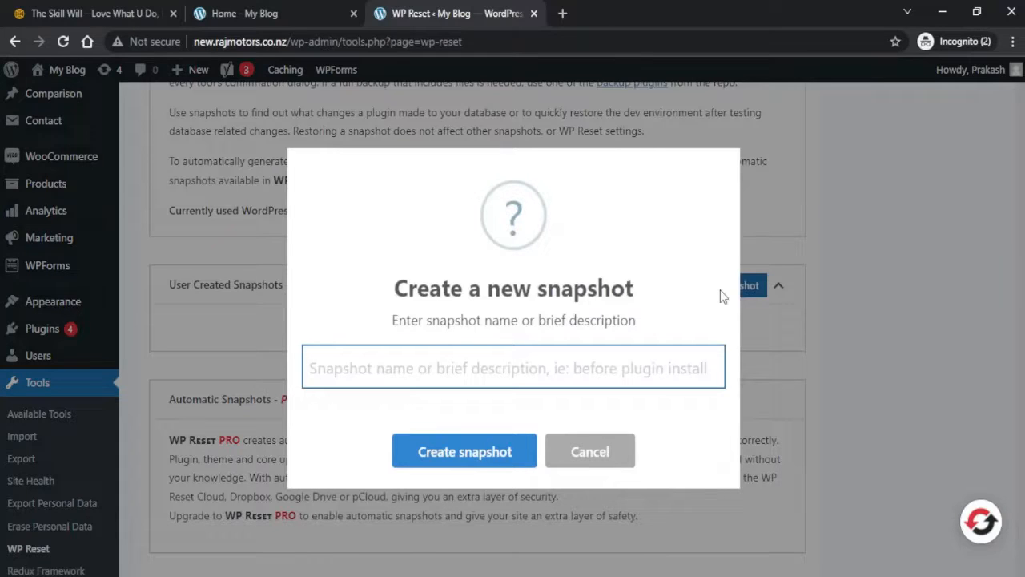
click(512, 367)
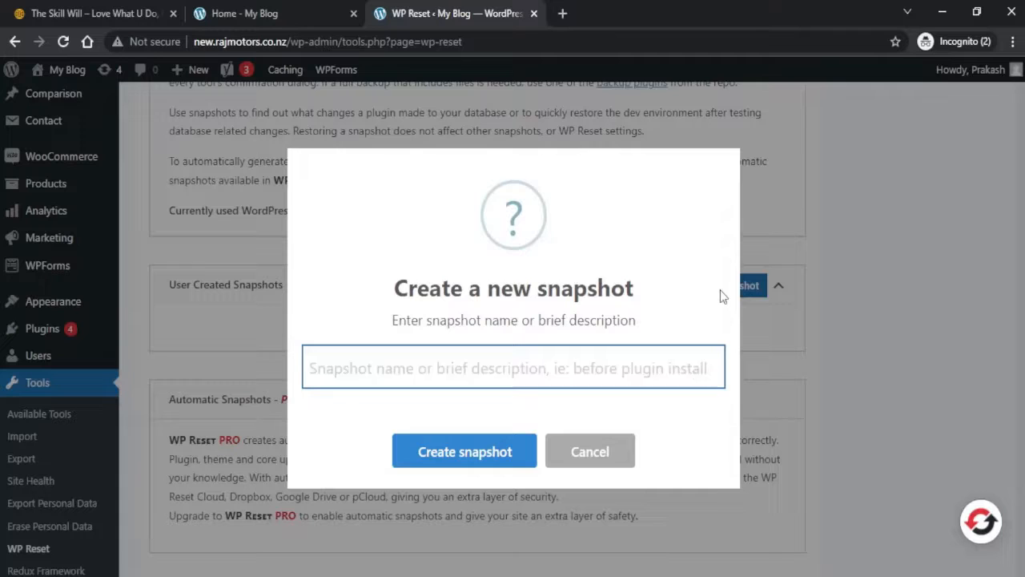
text(snapshot1)
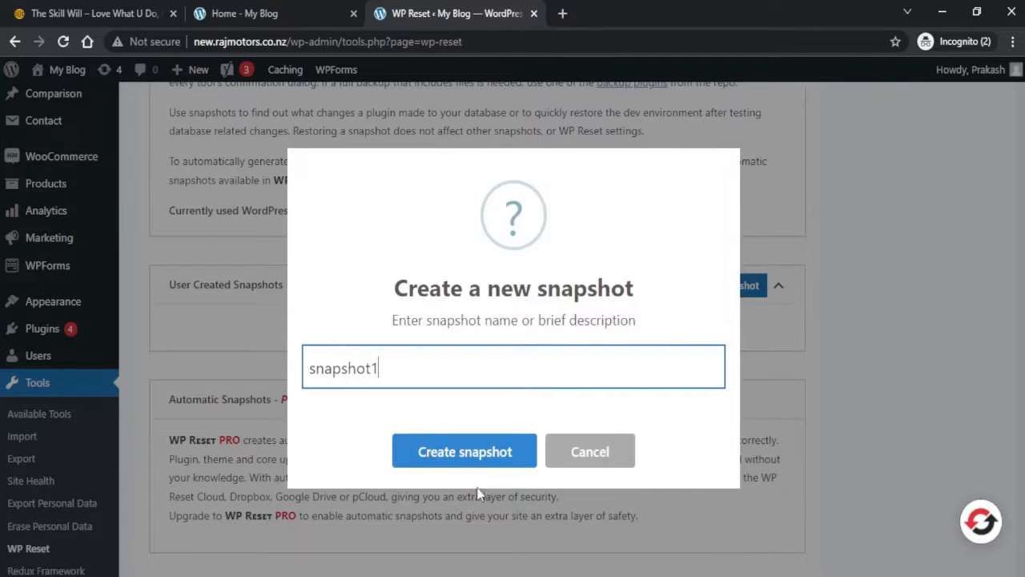
click(464, 451)
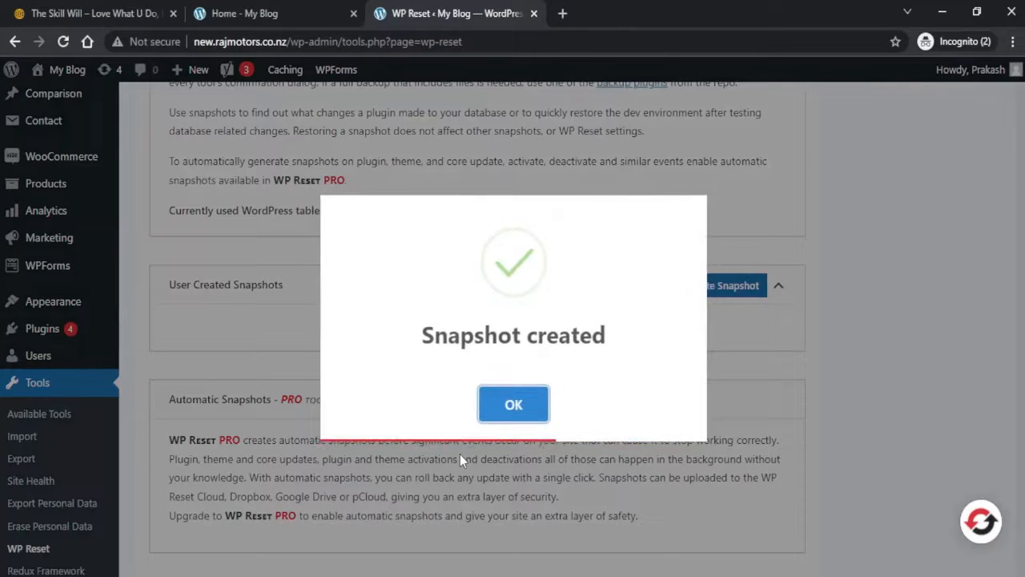
click(513, 403)
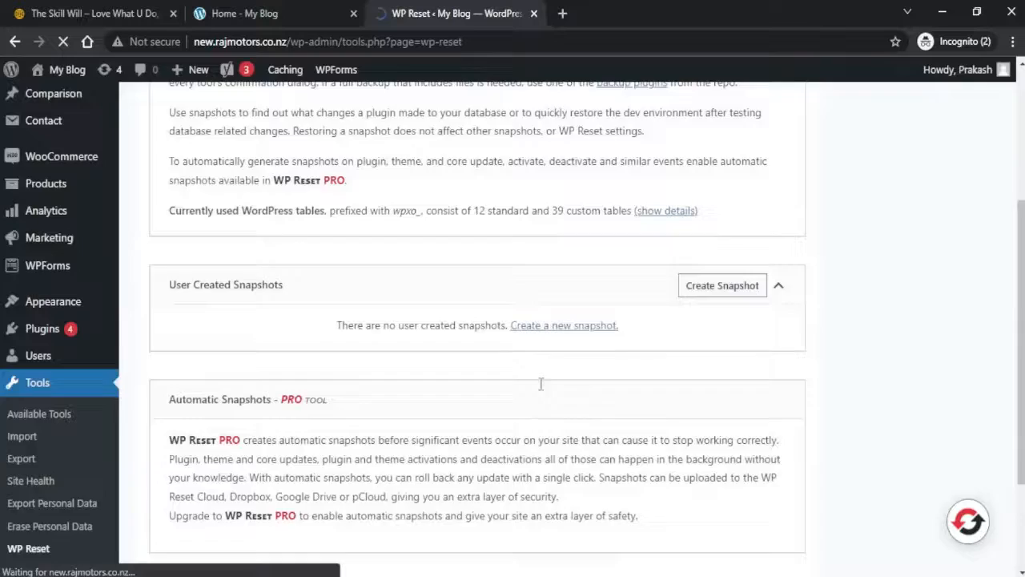
click(721, 285)
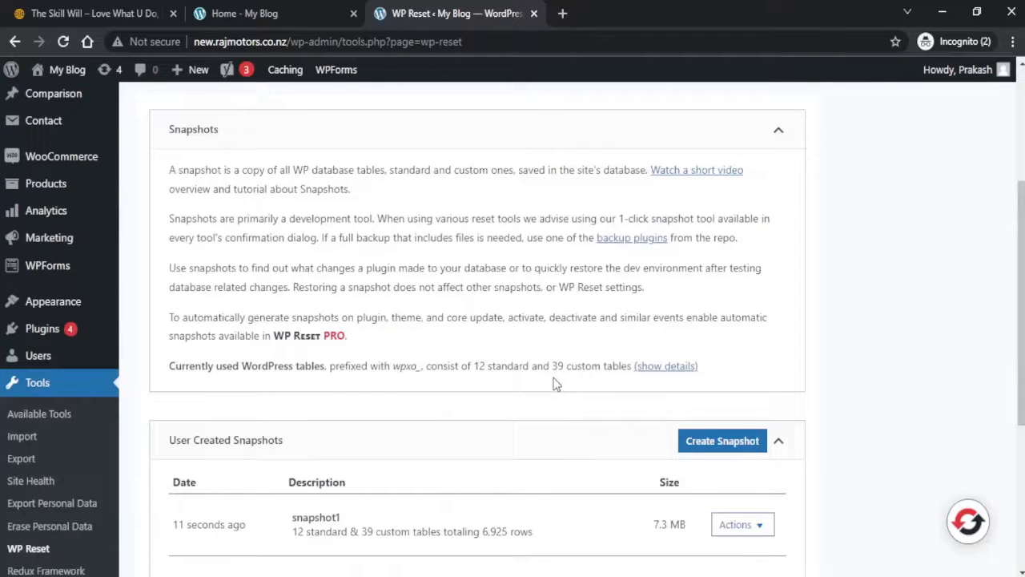
scroll(down, 3)
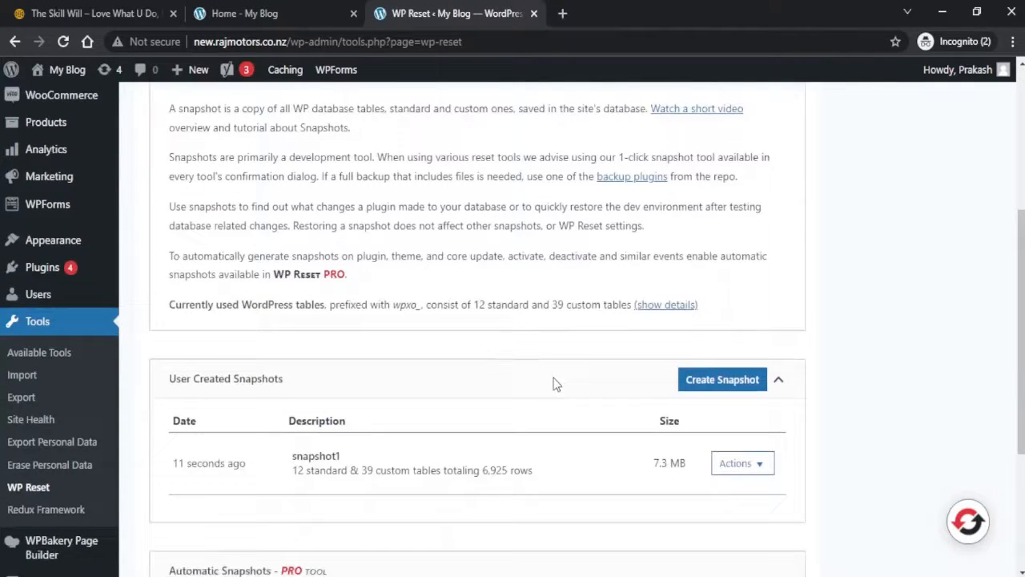
scroll(down, 3)
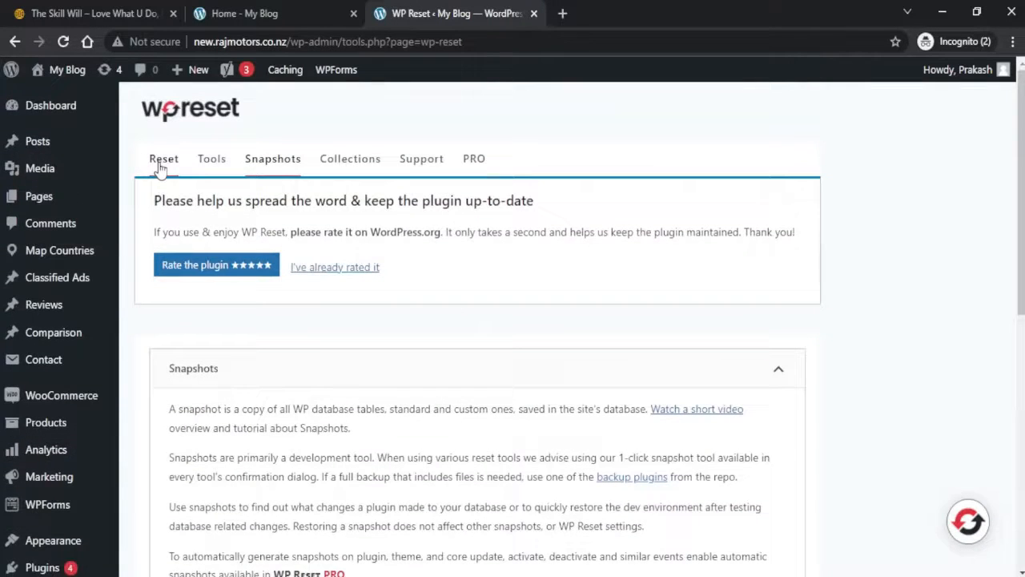
- Run Site Reset, confirming with 'reset', to restore WordPress to default settings
click(164, 158)
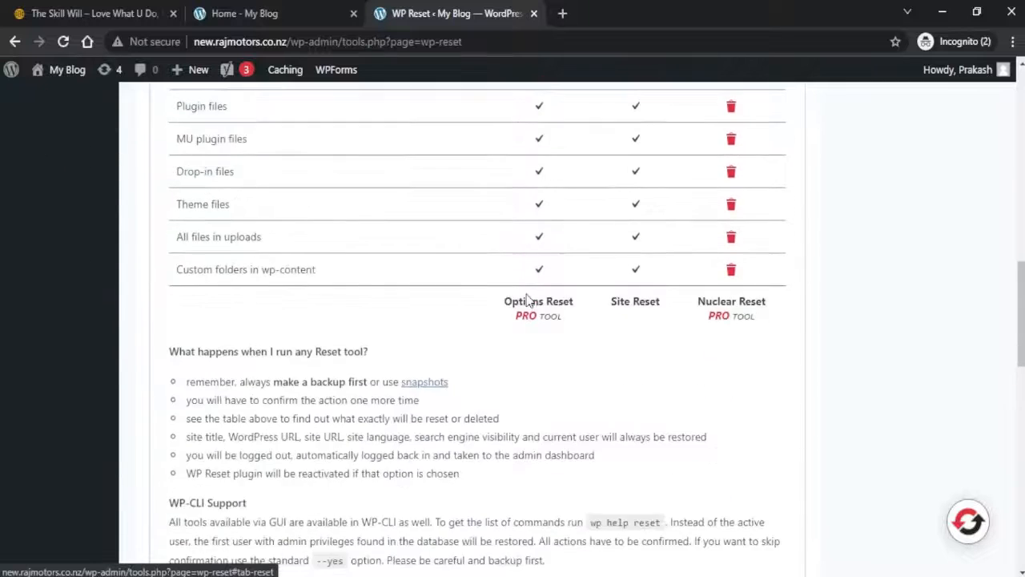
scroll(down, 3)
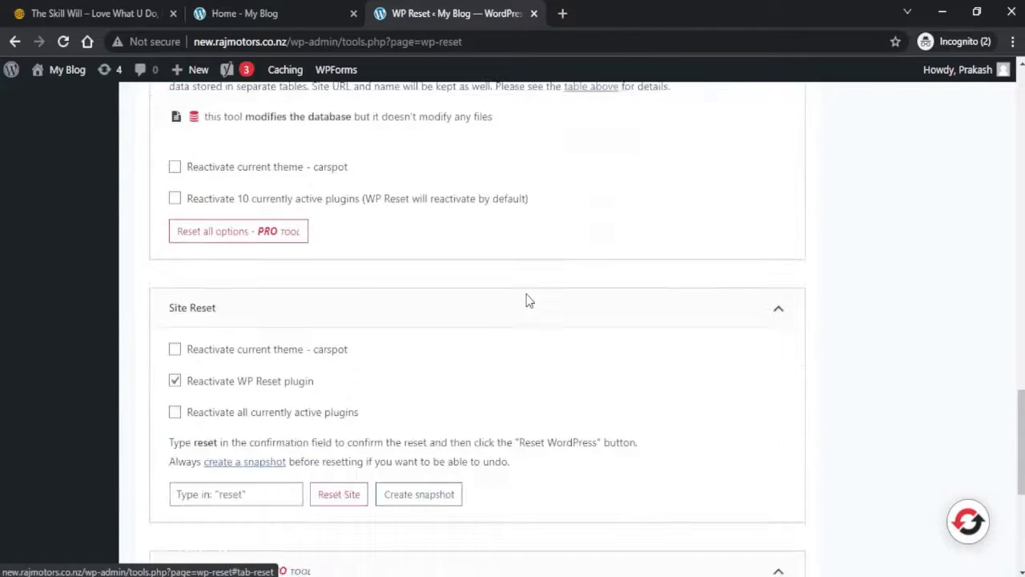
scroll(down, 3)
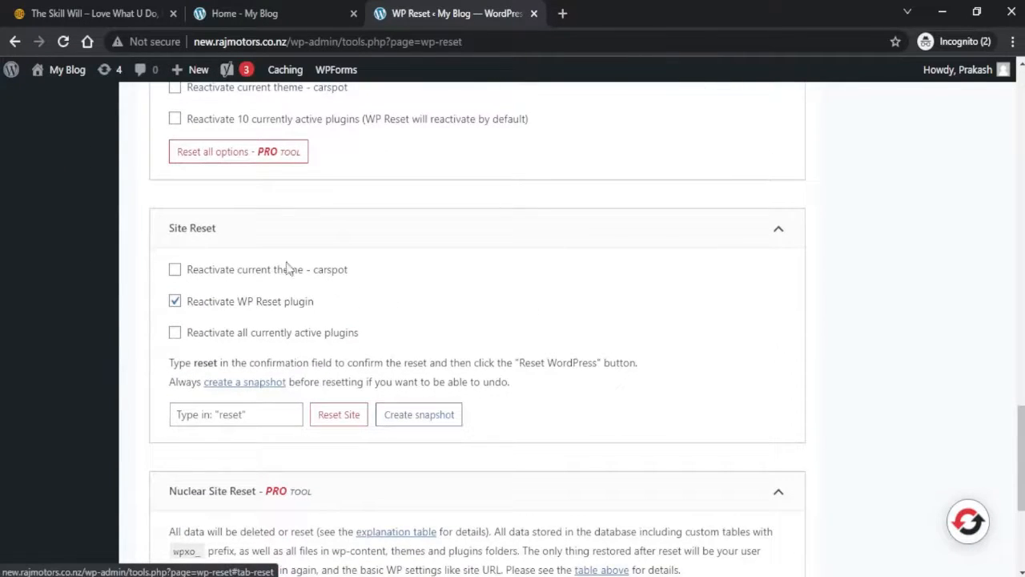
double_click(186, 228)
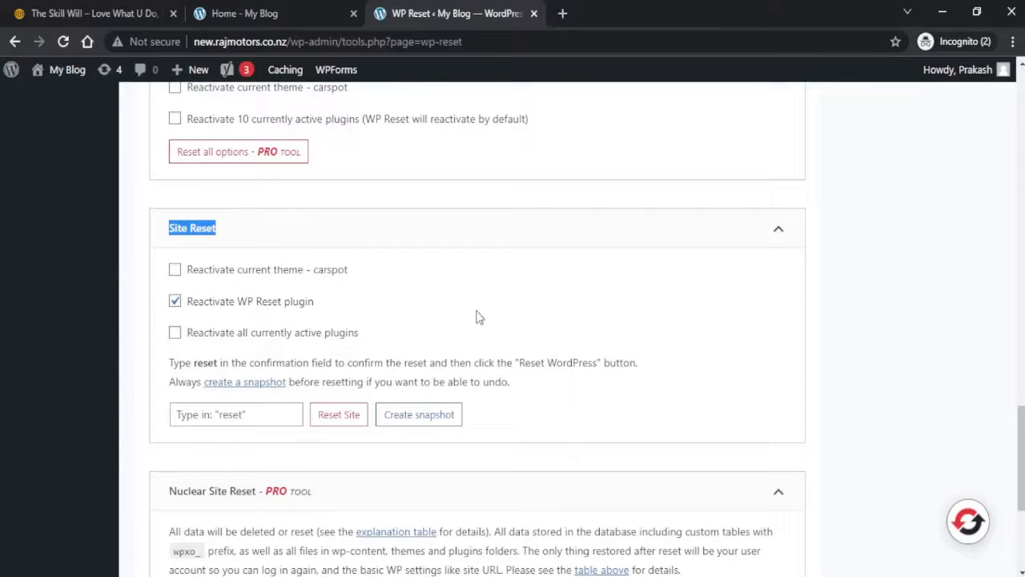
click(235, 413)
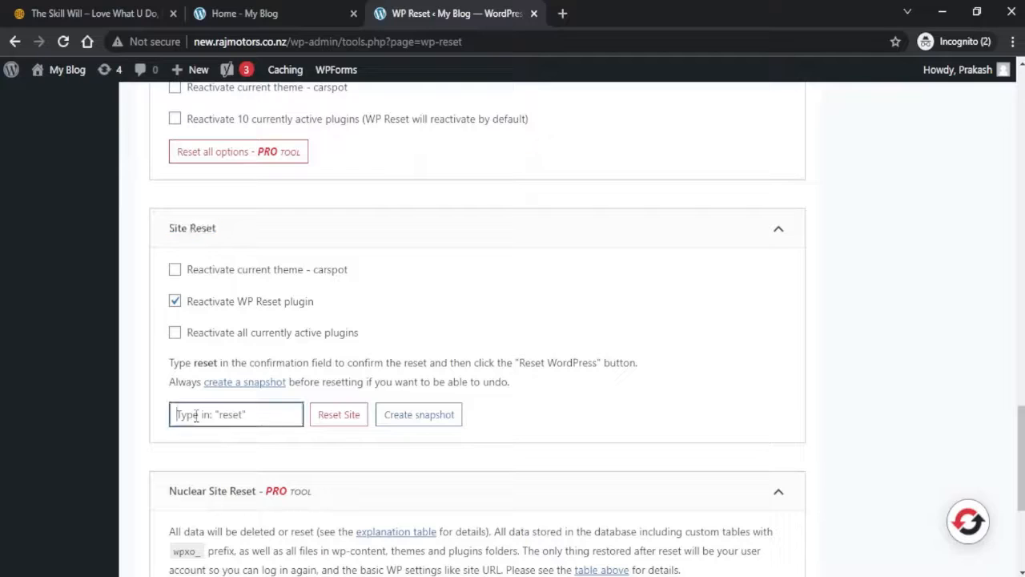
text(reset)
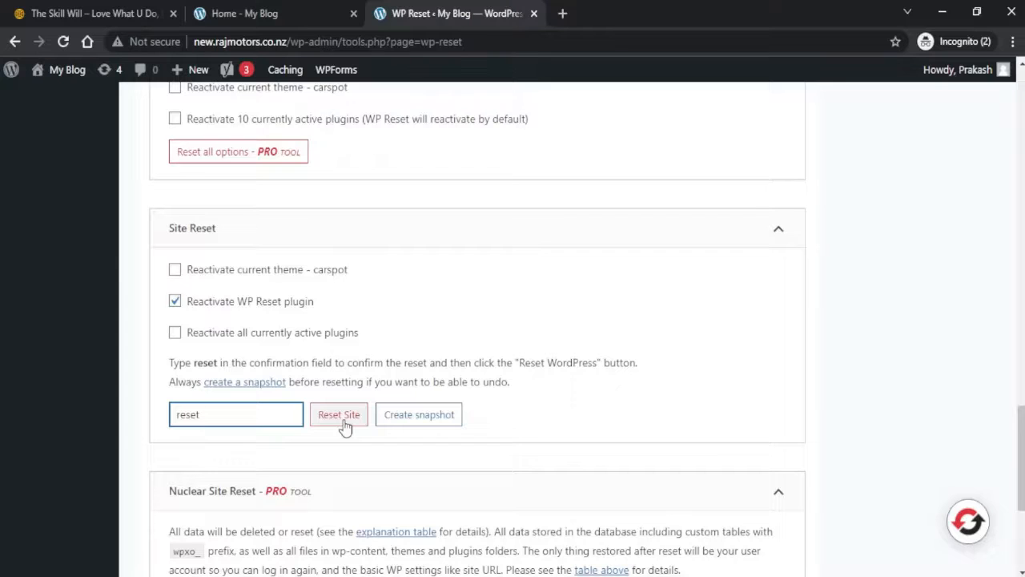
click(338, 413)
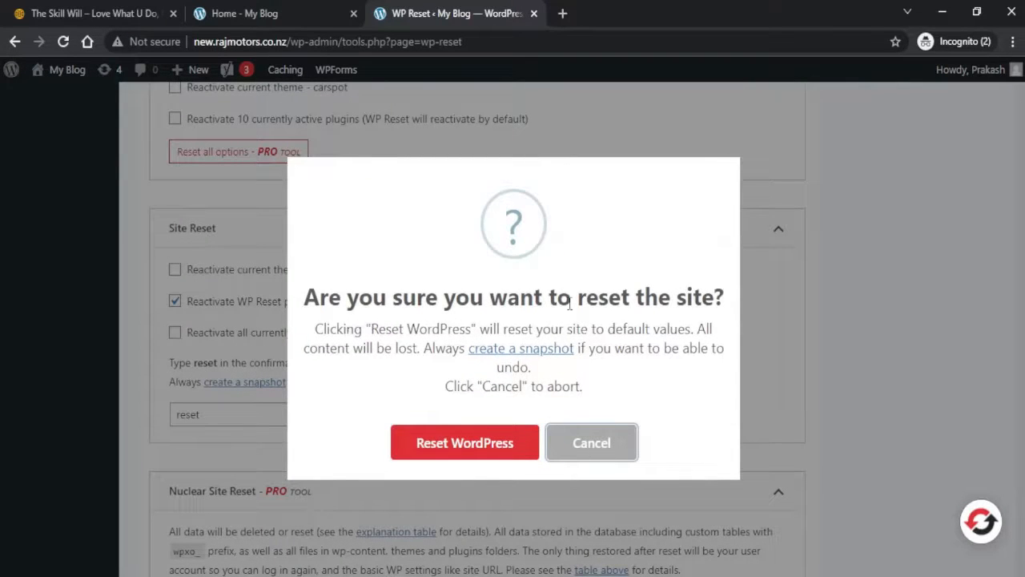
mouse_move(465, 442)
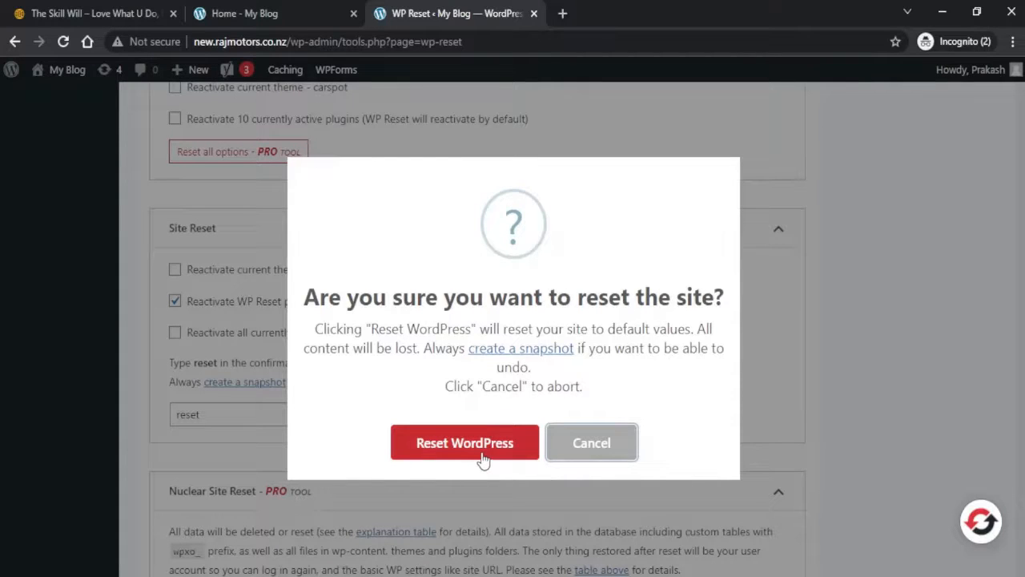
click(464, 442)
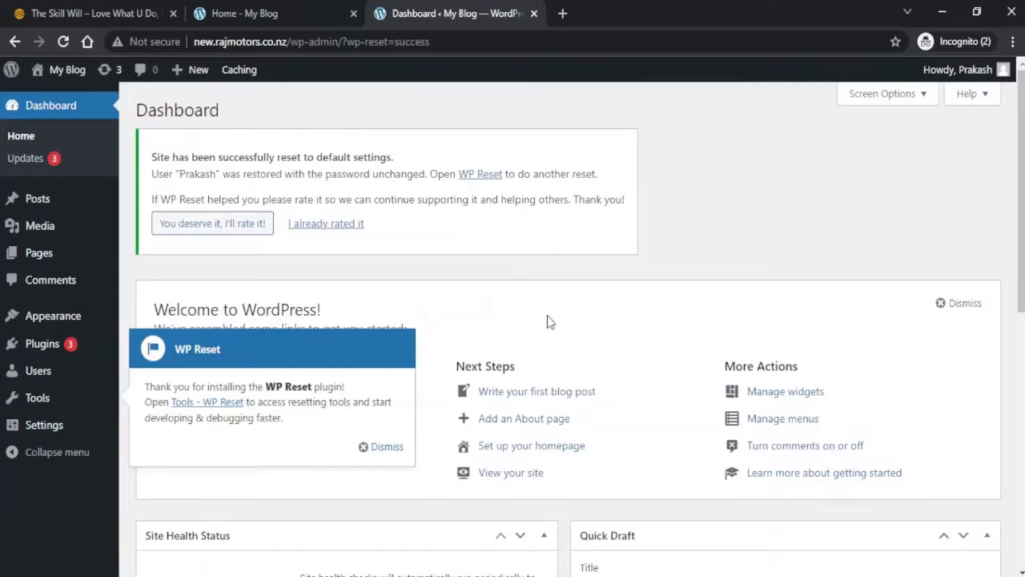
mouse_move(132, 280)
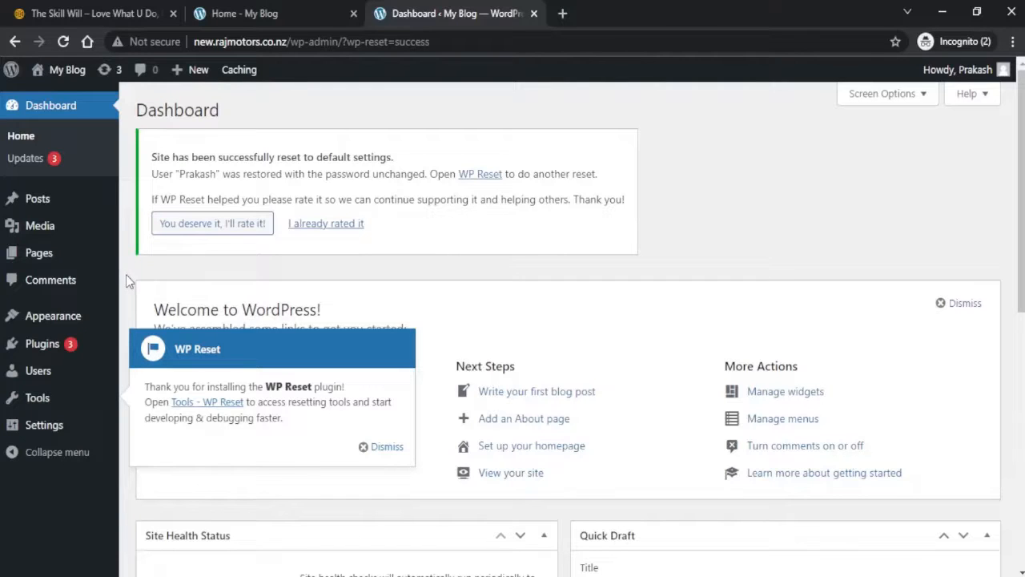
mouse_move(132, 109)
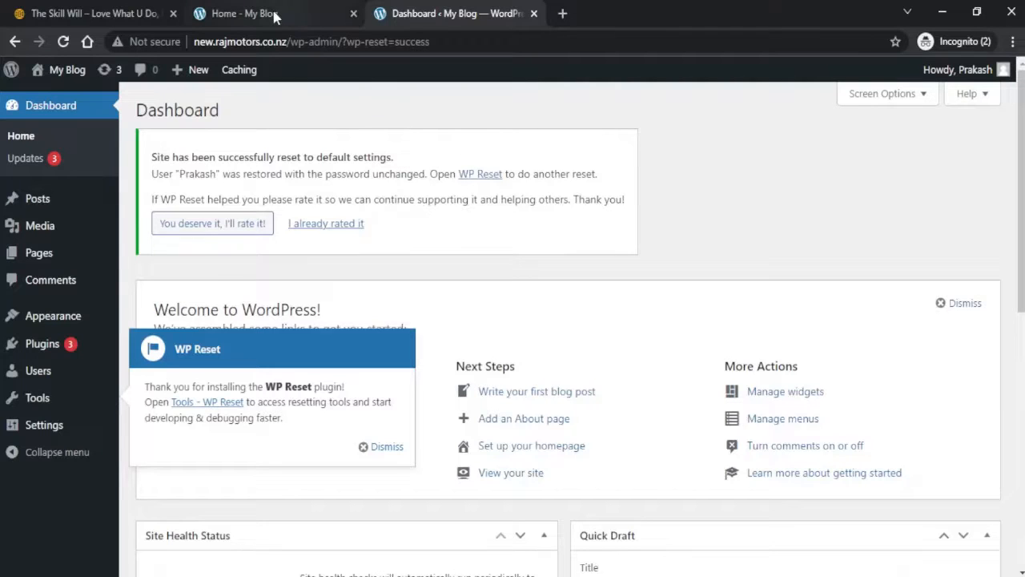
- Reload the site's front page, now showing the default My Blog with only 'Hello world!'
click(241, 13)
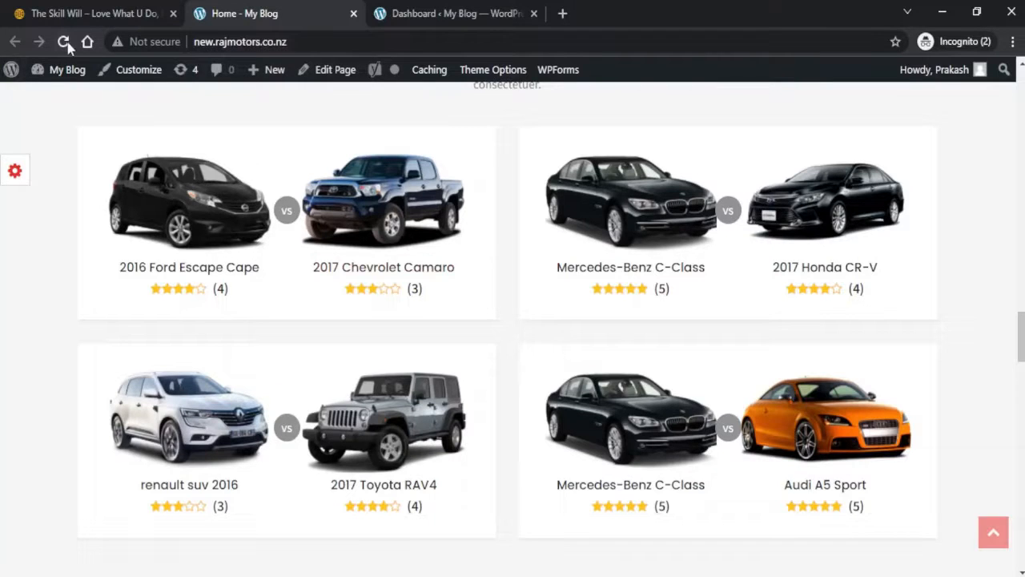
click(63, 41)
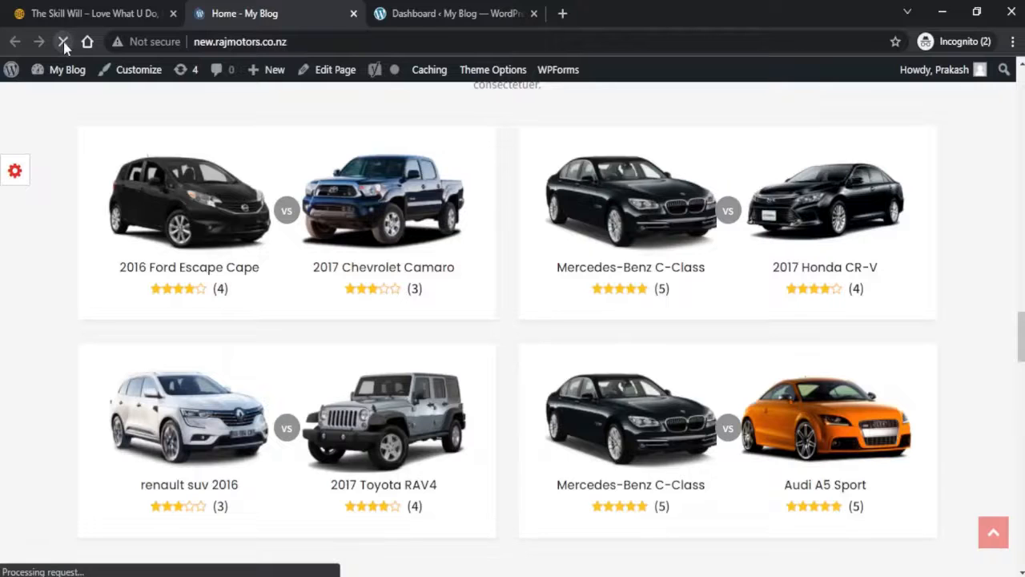
click(64, 41)
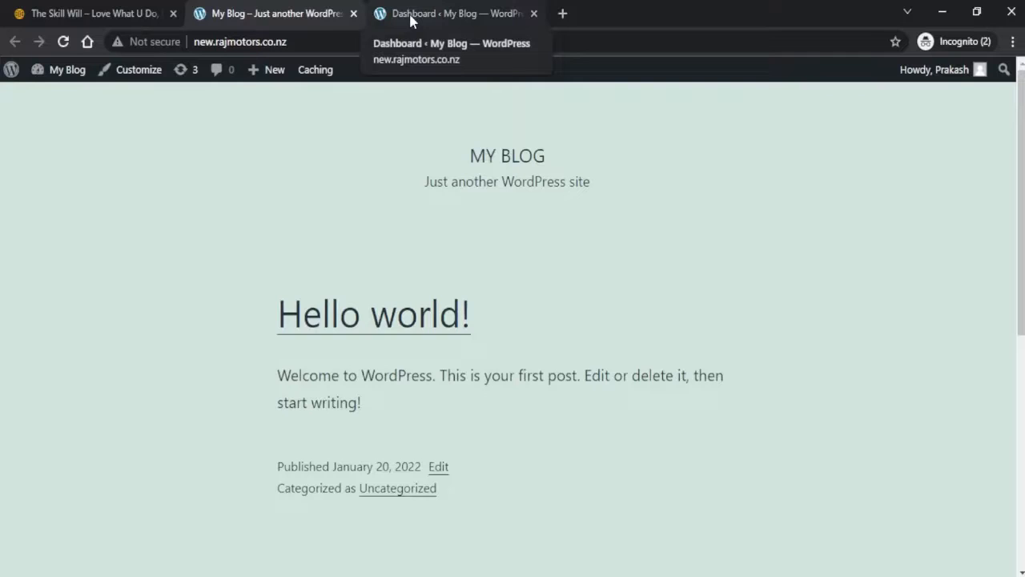
- From the dashboard go to Appearance > Themes, where Twenty Twenty-One is active
click(457, 13)
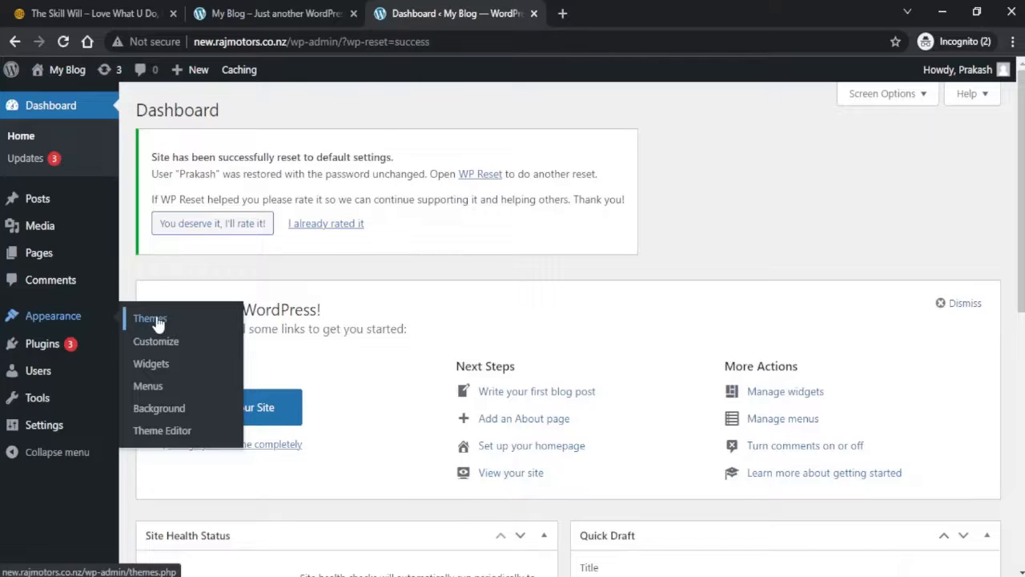
click(148, 317)
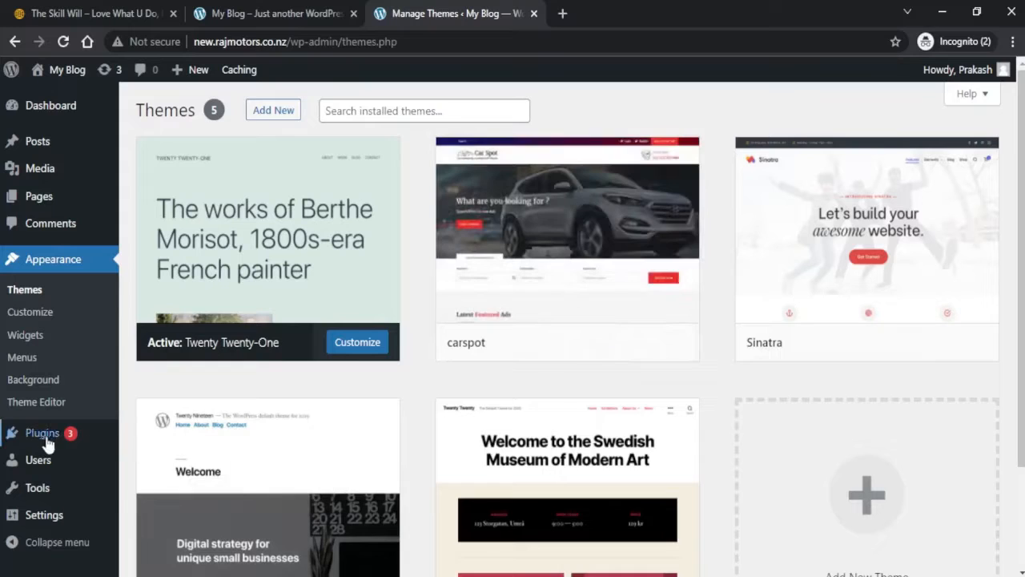
mouse_move(42, 433)
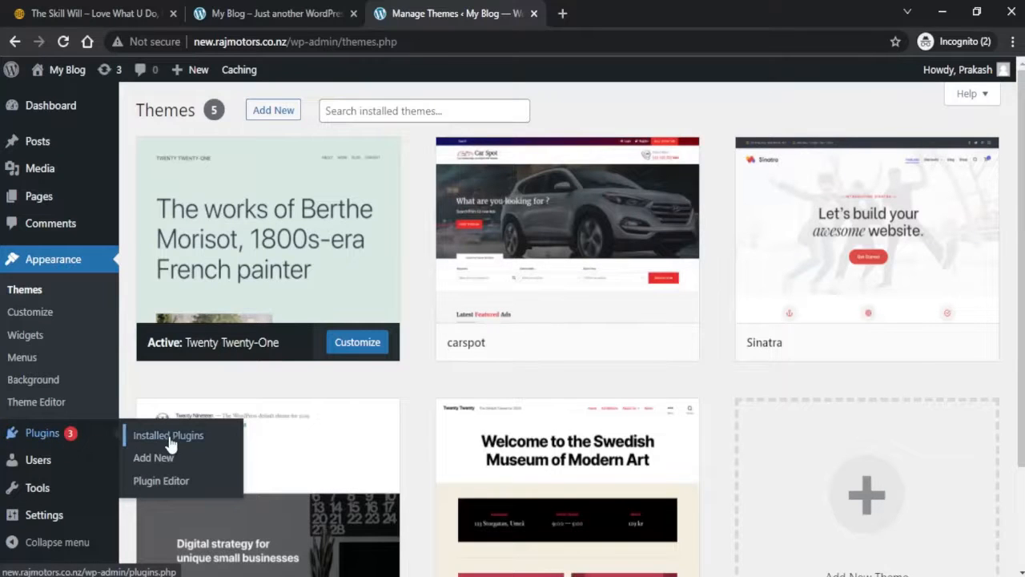
- Bulk-delete all nine inactive plugins, including WooCommerce and Yoast SEO, leaving WP Reset
click(168, 436)
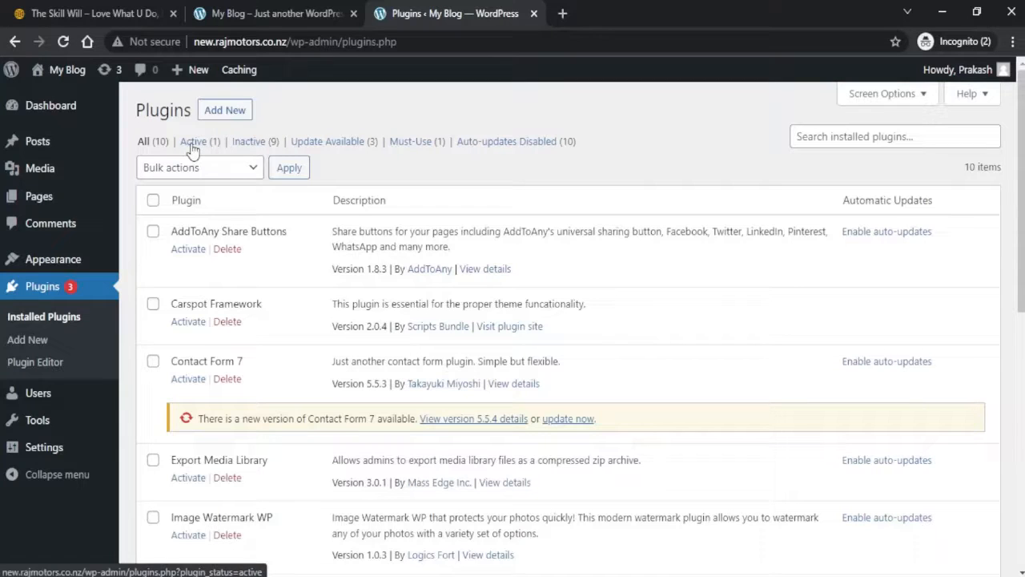
click(192, 141)
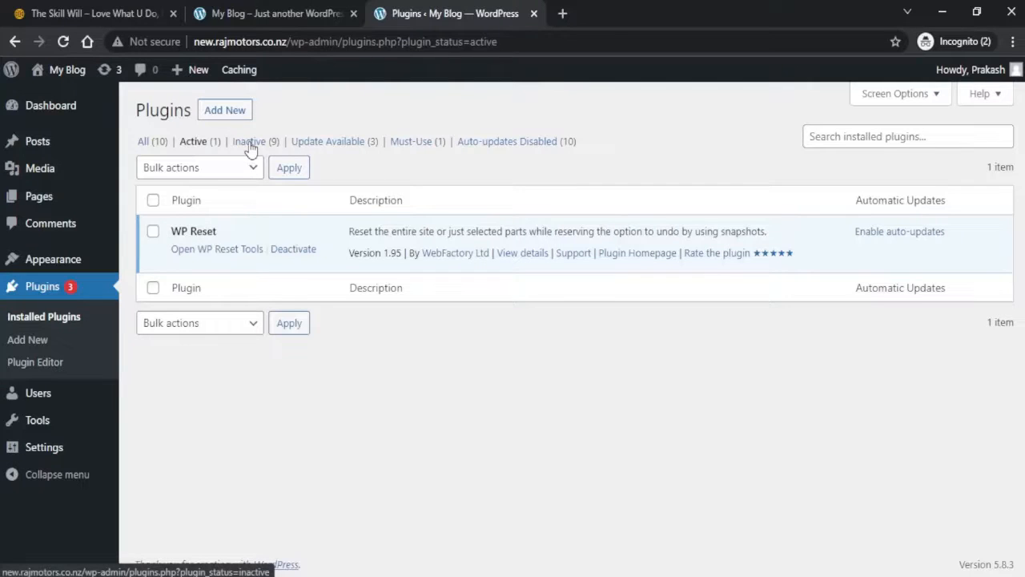
click(248, 141)
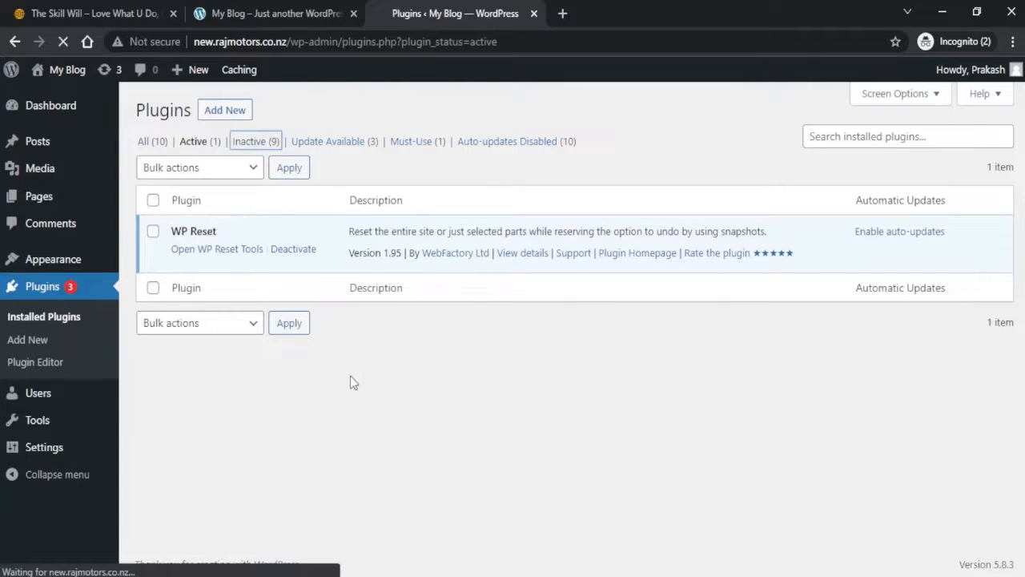
click(250, 141)
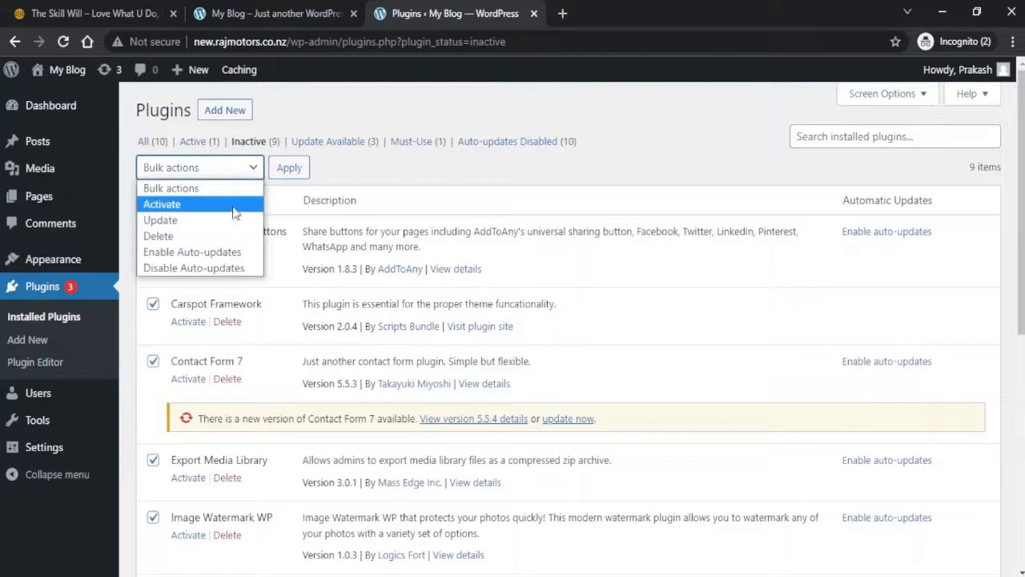
click(157, 236)
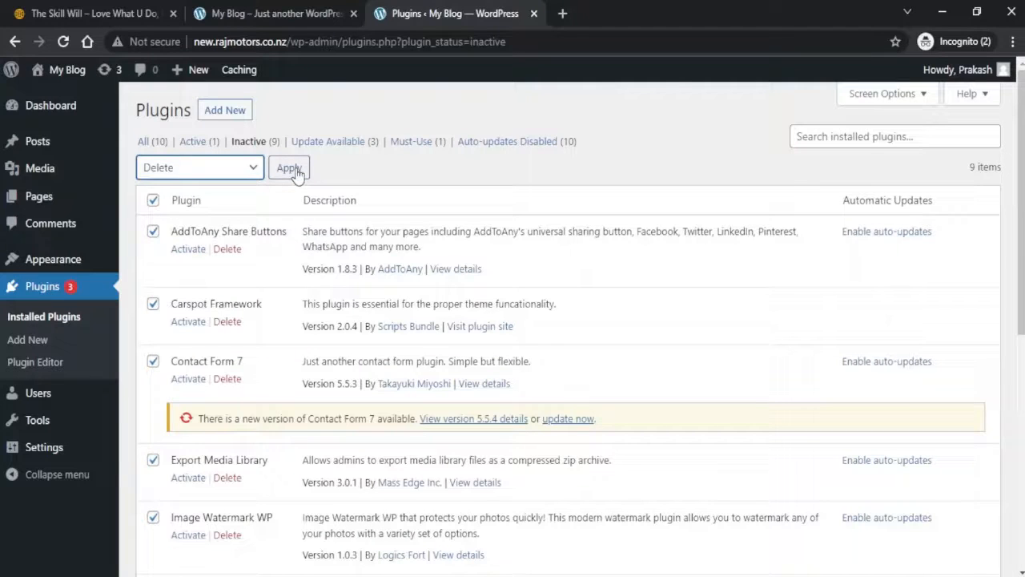
click(288, 168)
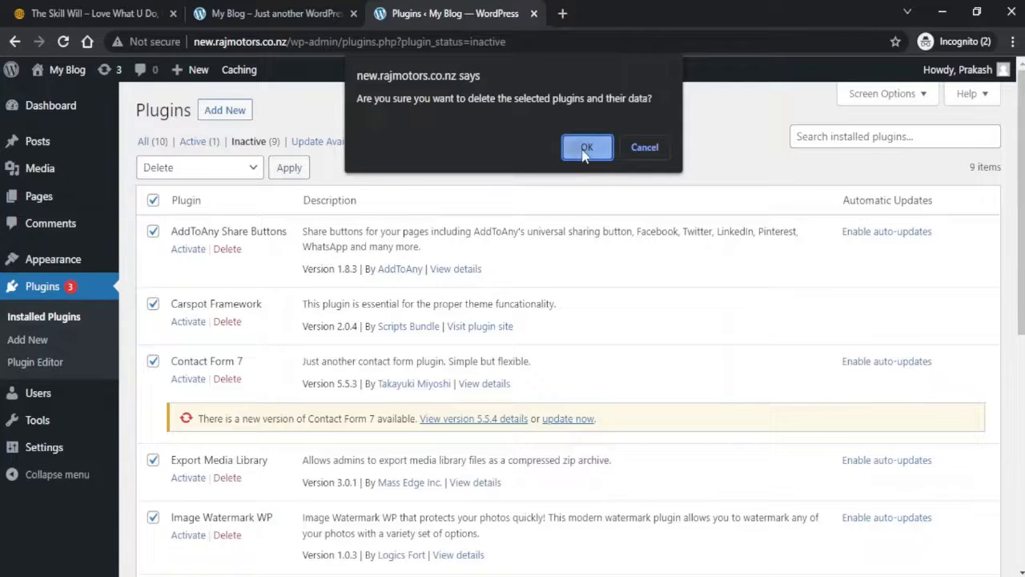
click(586, 147)
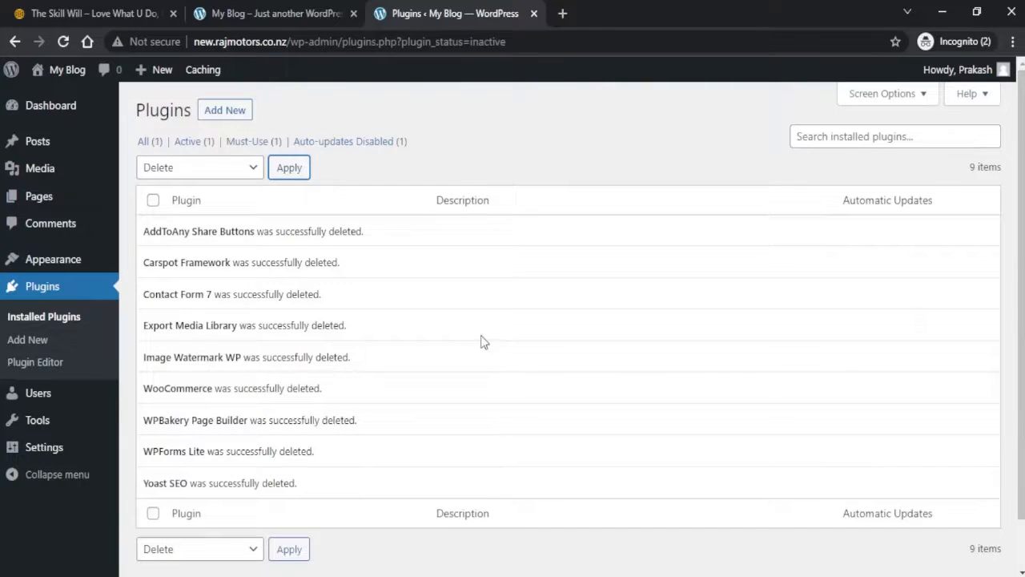
mouse_move(38, 168)
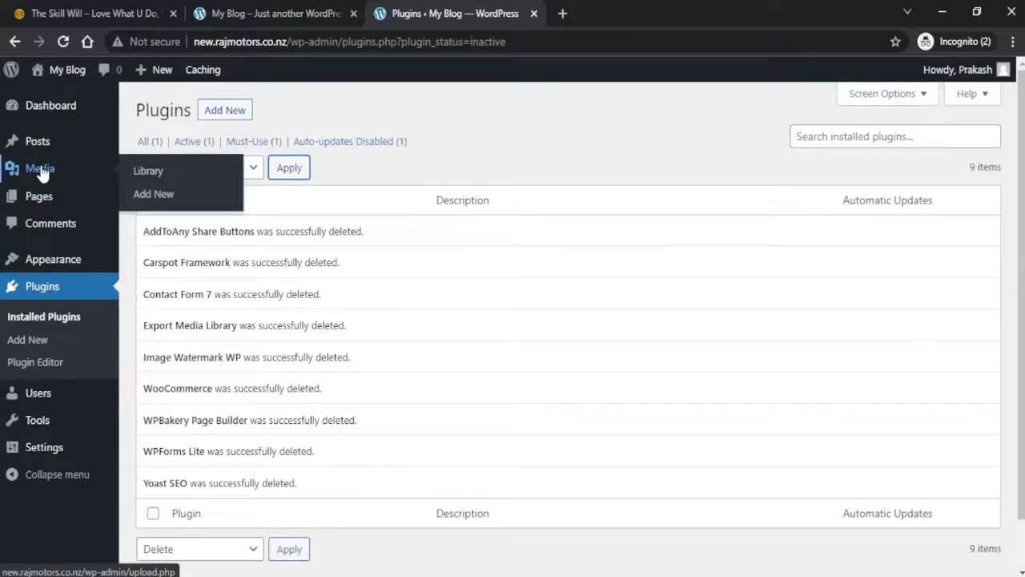
- Show the empty Media Library, then head to the Pages list
click(148, 170)
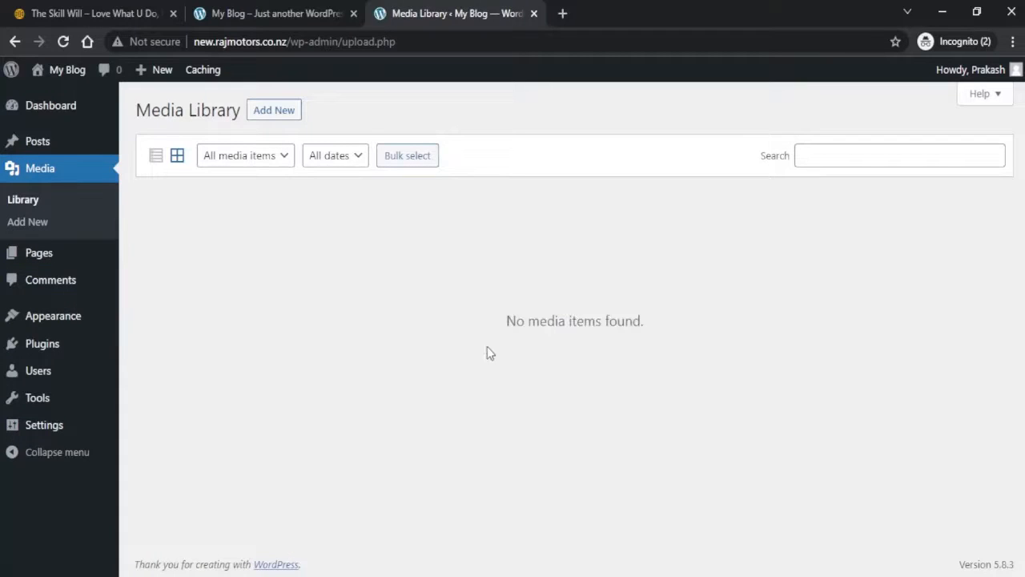
mouse_move(936, 235)
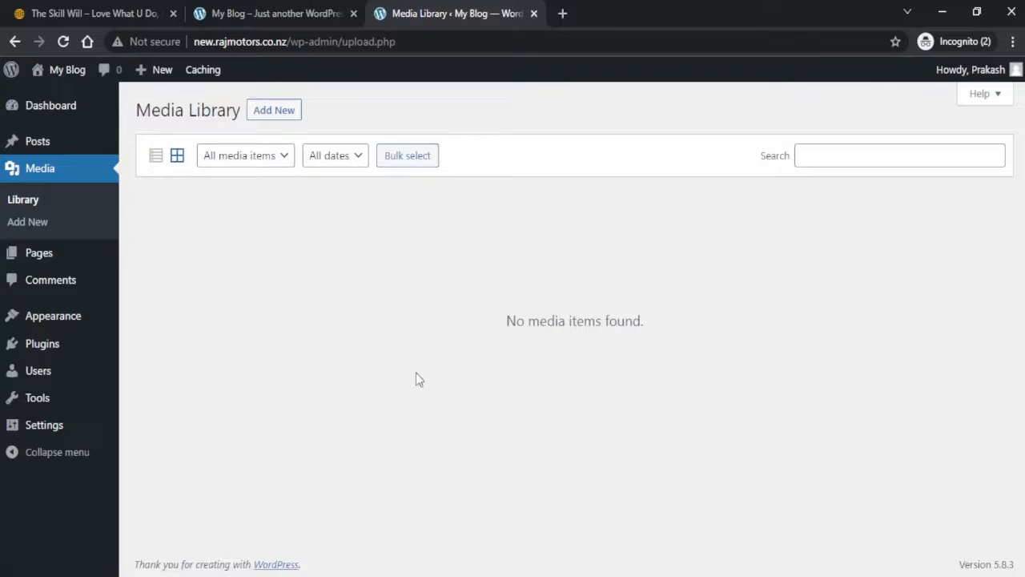
mouse_move(38, 253)
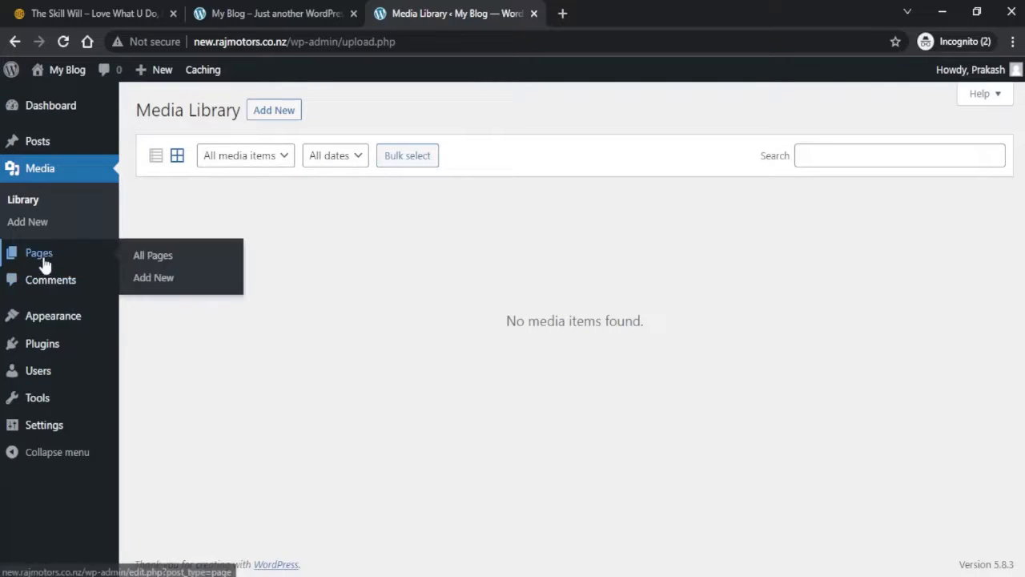
click(152, 255)
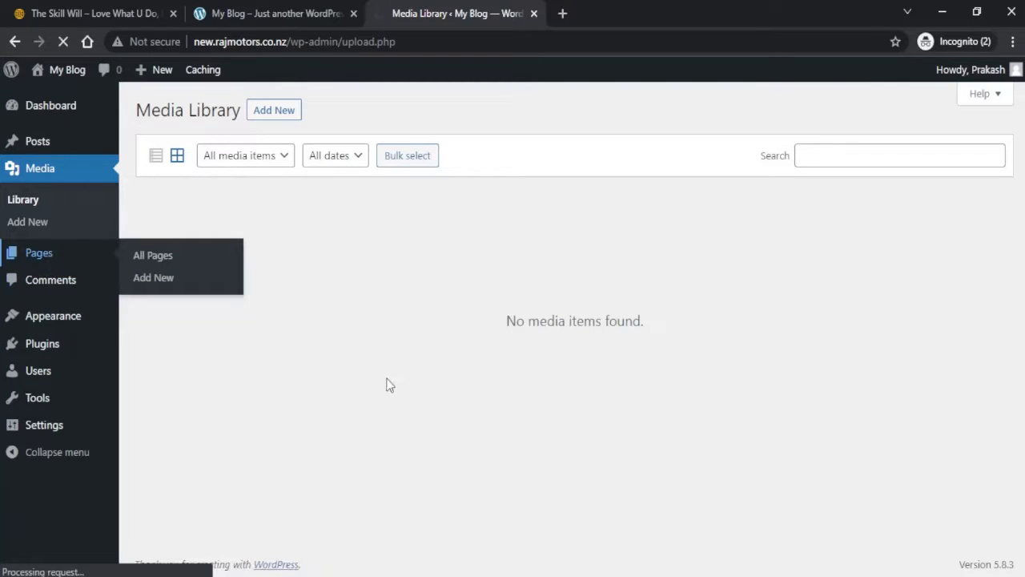
- Show All Pages listing only the Privacy Policy draft and Sample Page
click(152, 255)
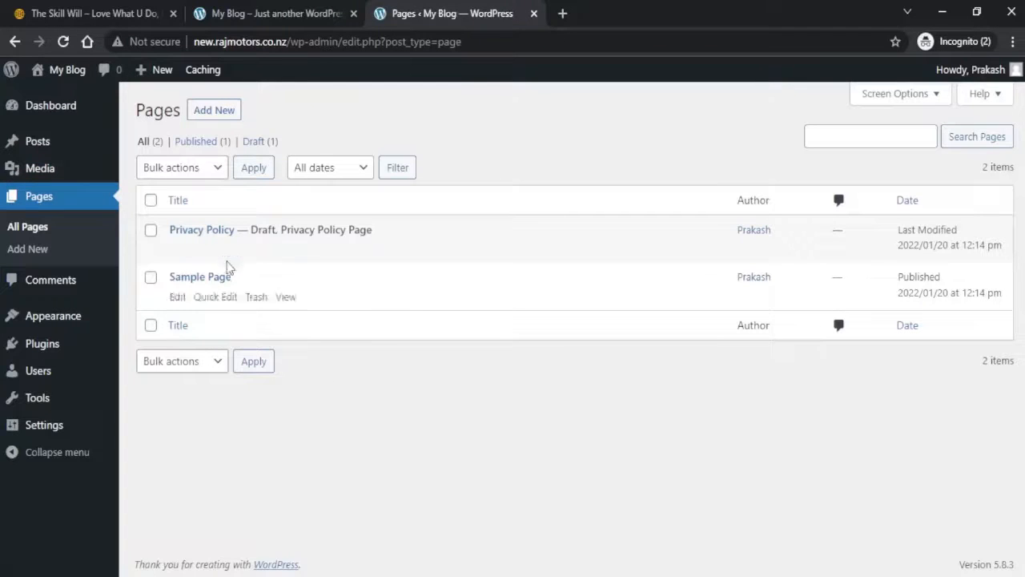
mouse_move(477, 402)
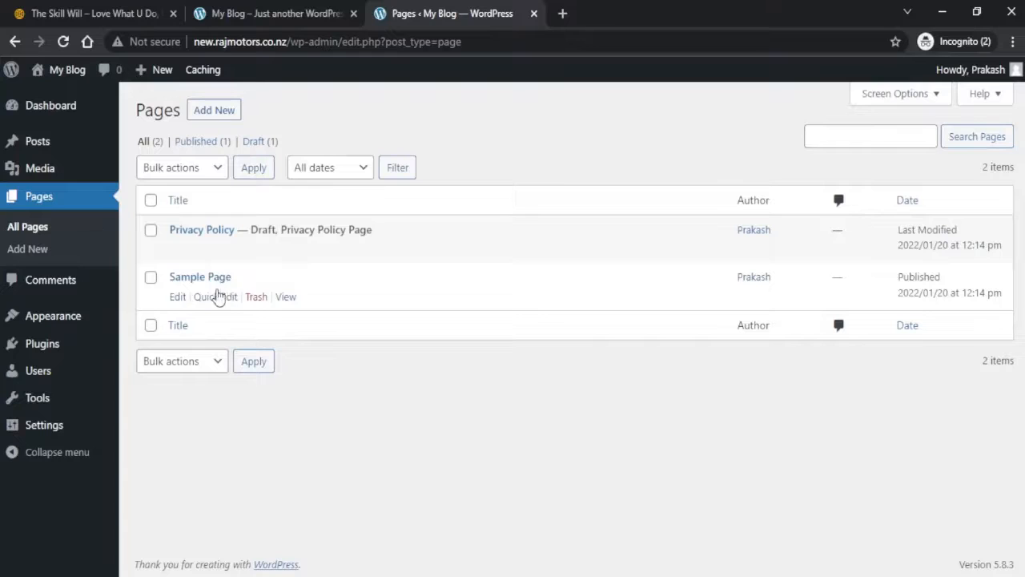
mouse_move(426, 389)
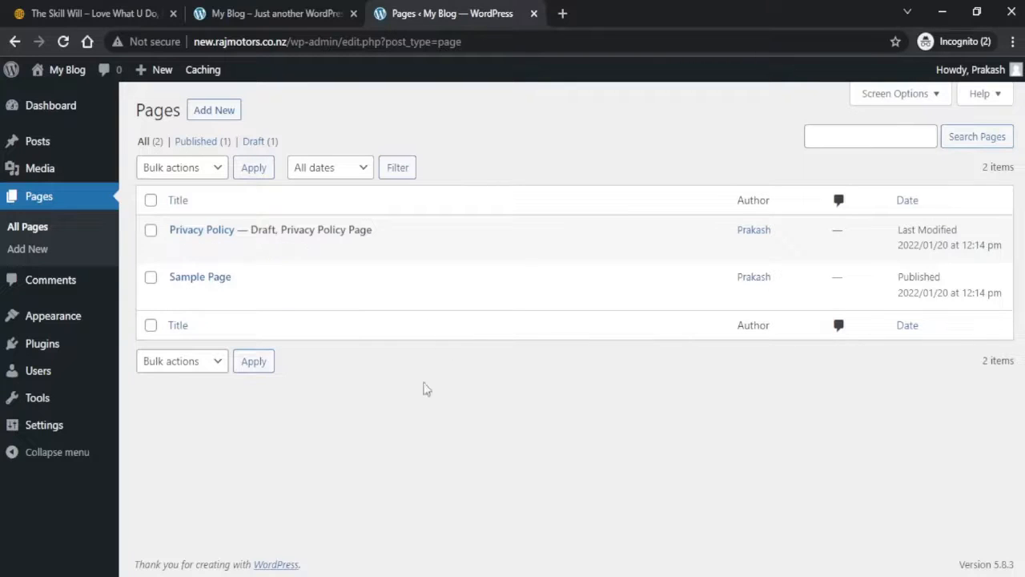
mouse_move(695, 152)
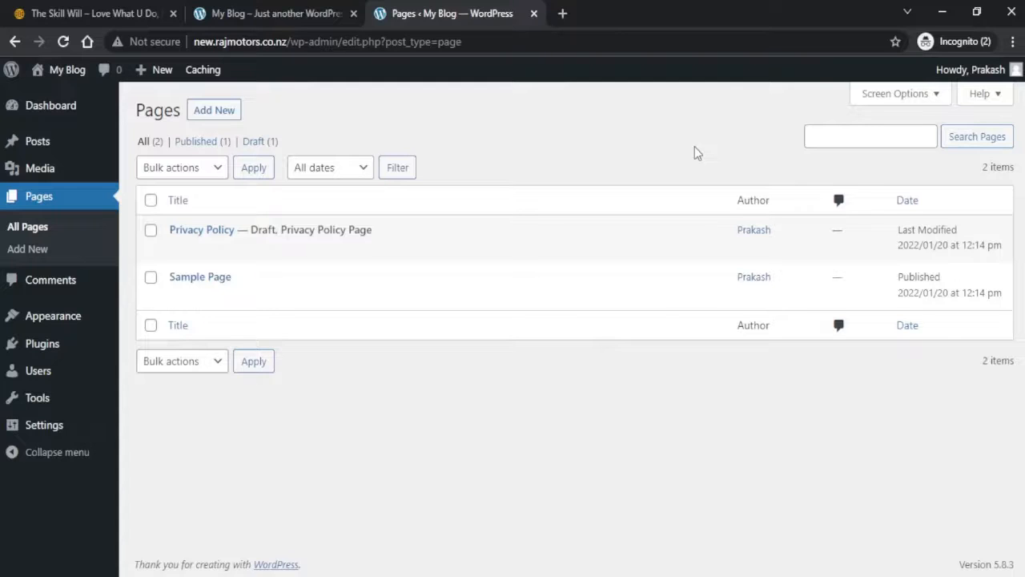
click(88, 13)
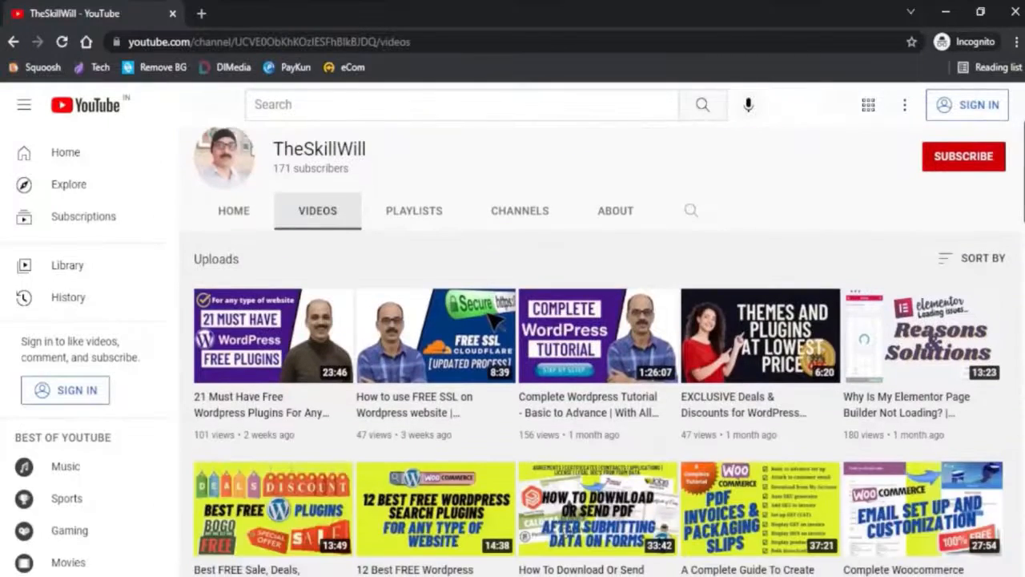
scroll(down, 3)
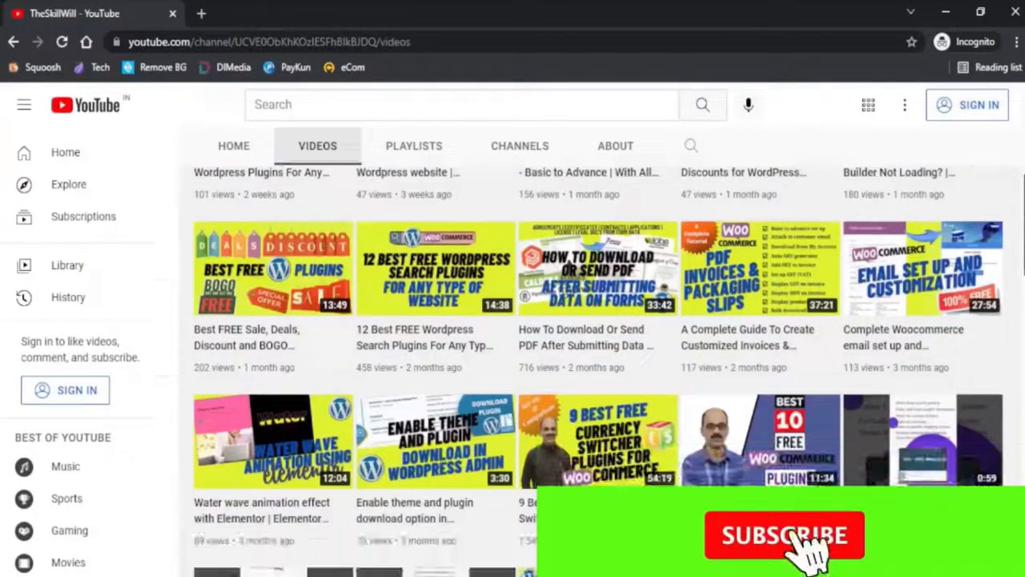
scroll(down, 3)
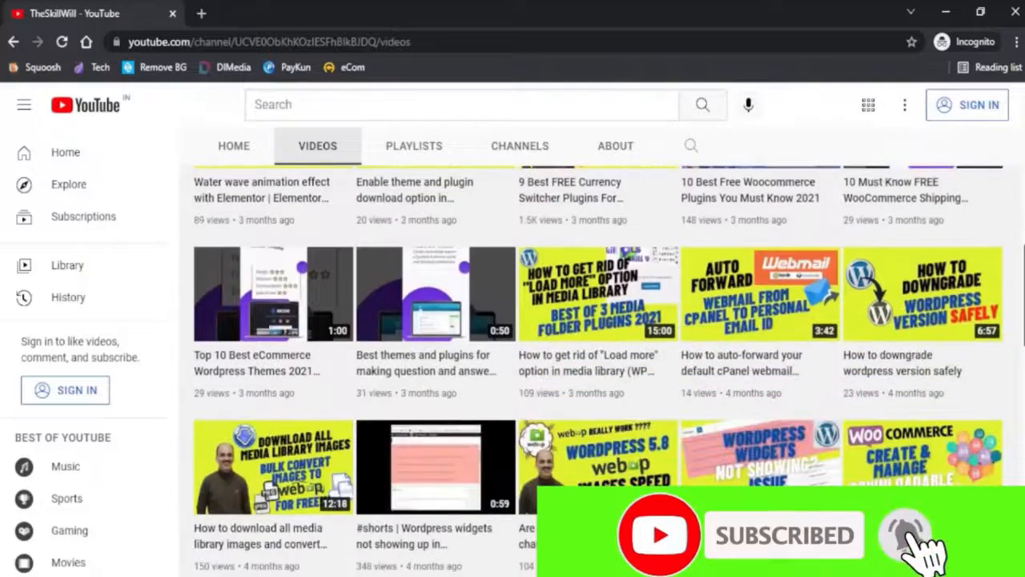
scroll(down, 3)
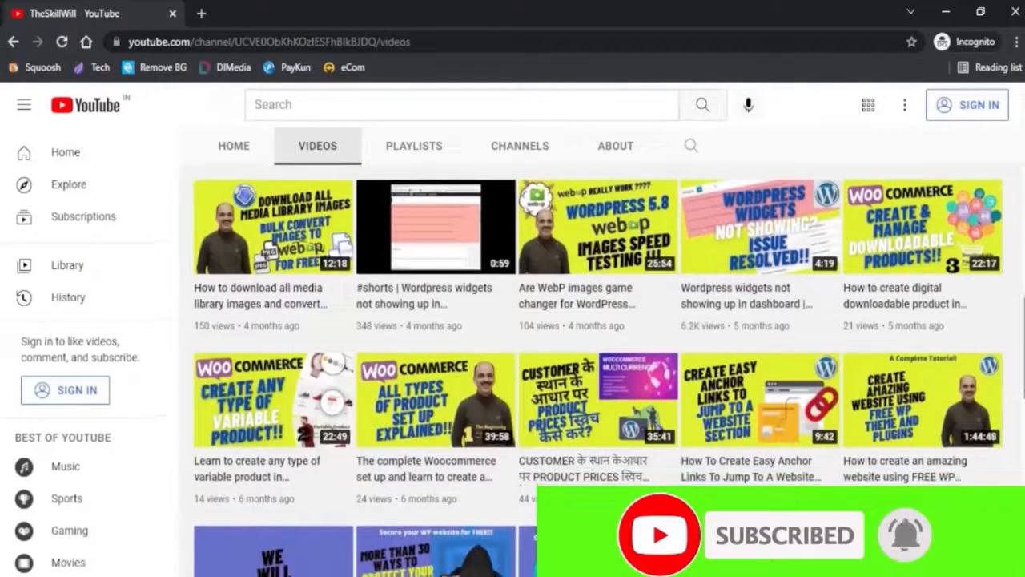
scroll(down, 3)
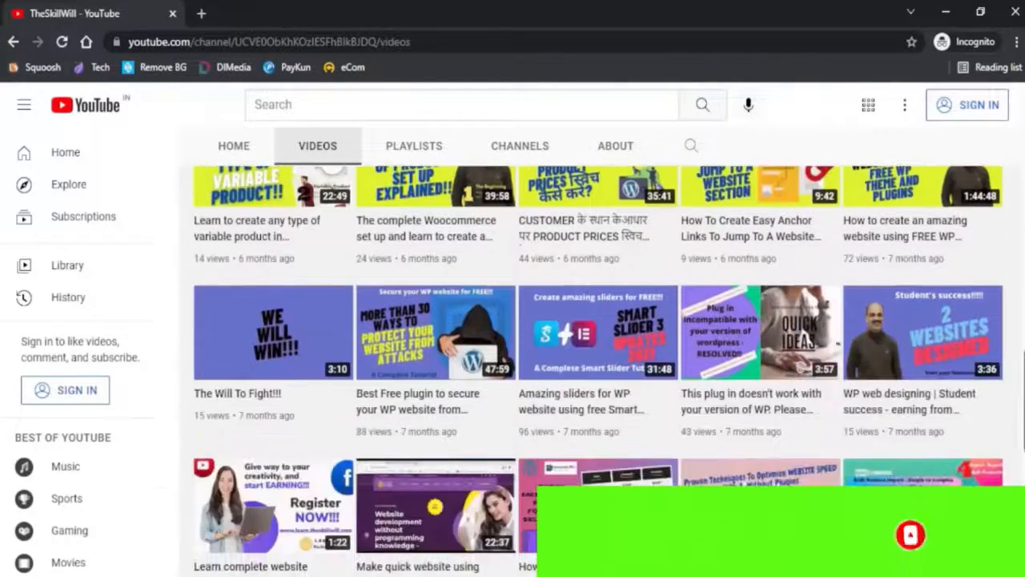
scroll(down, 3)
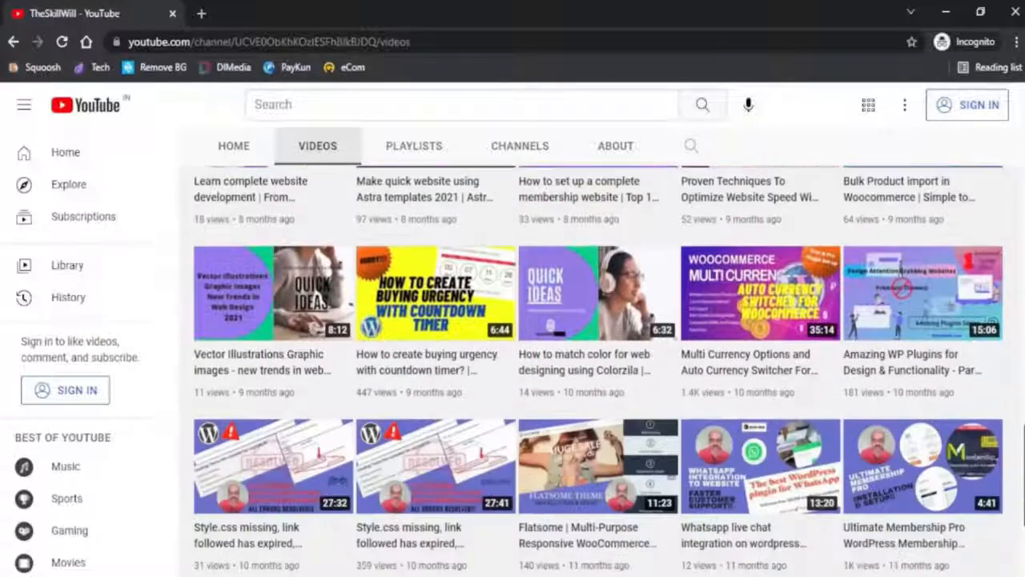